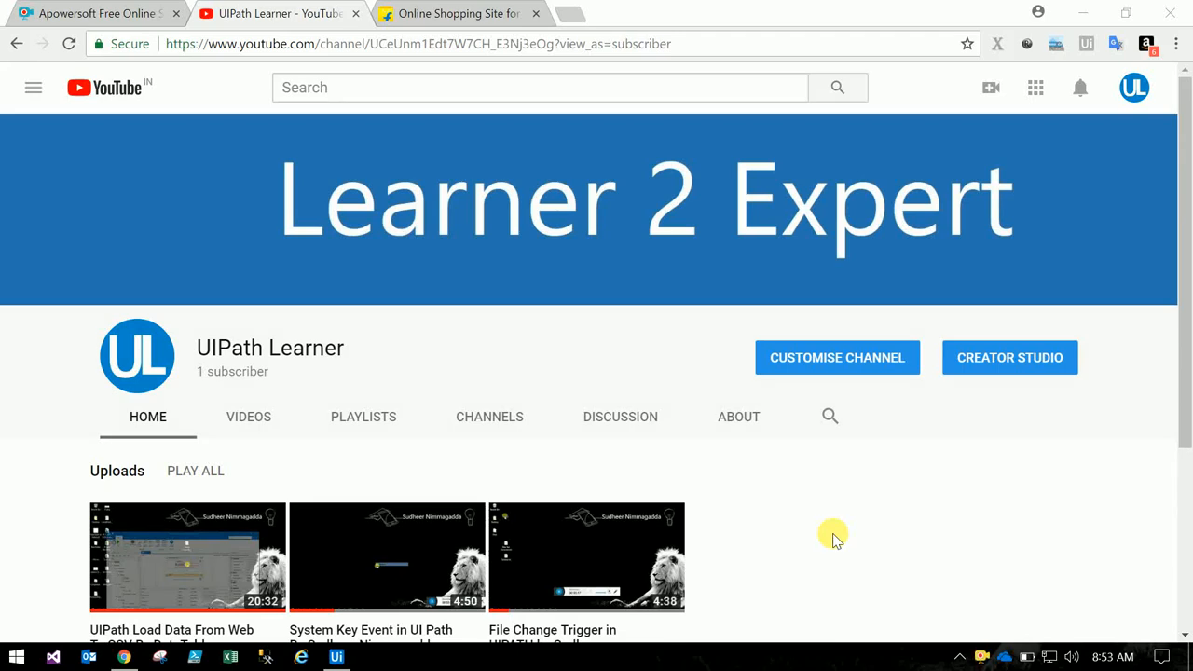
mouse_move(1005, 576)
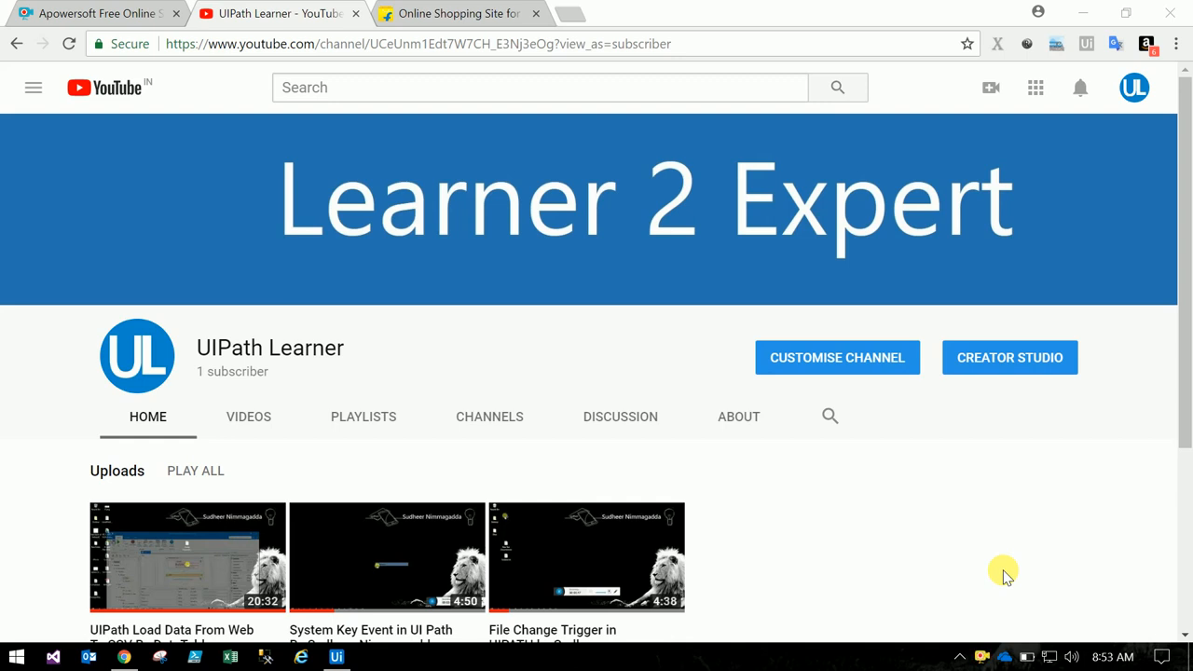
mouse_move(448, 13)
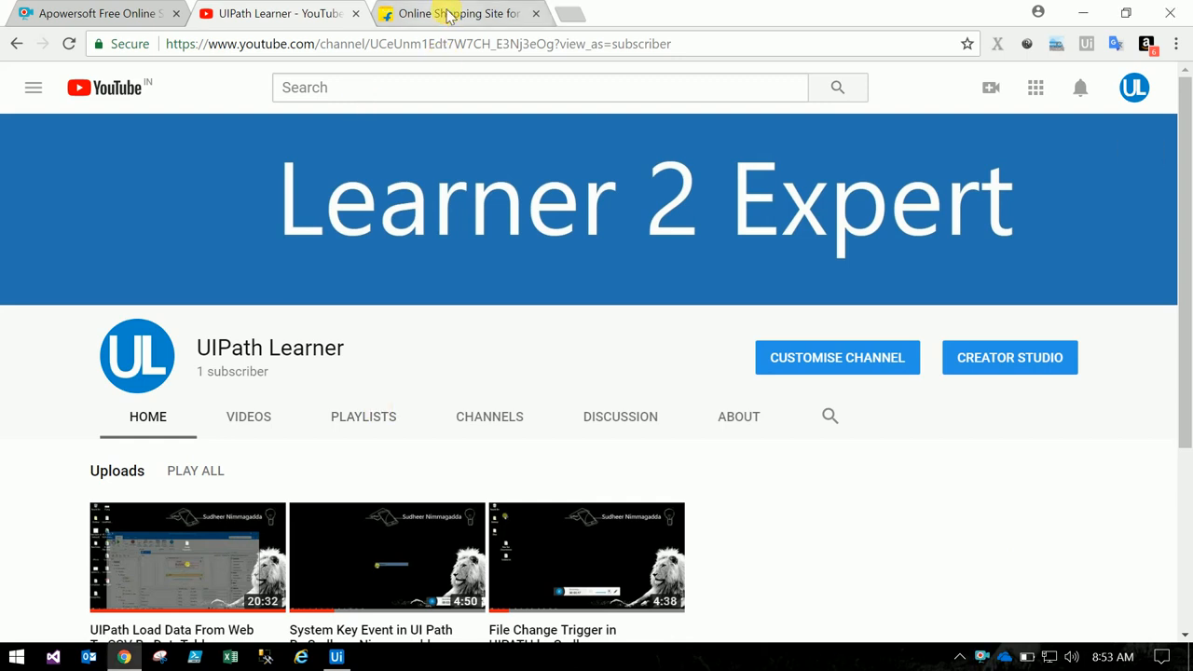
Search Flipkart for 'laptops', bringing up 619 results led by the Apple MacBook Air.
click(456, 13)
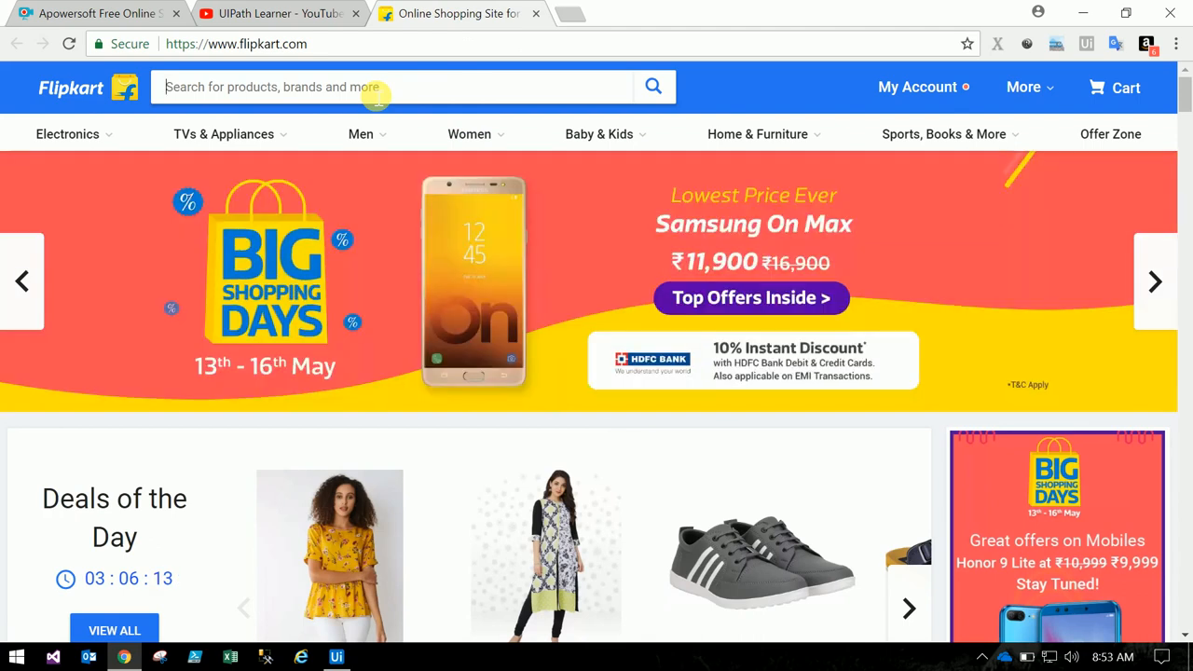
text(sho)
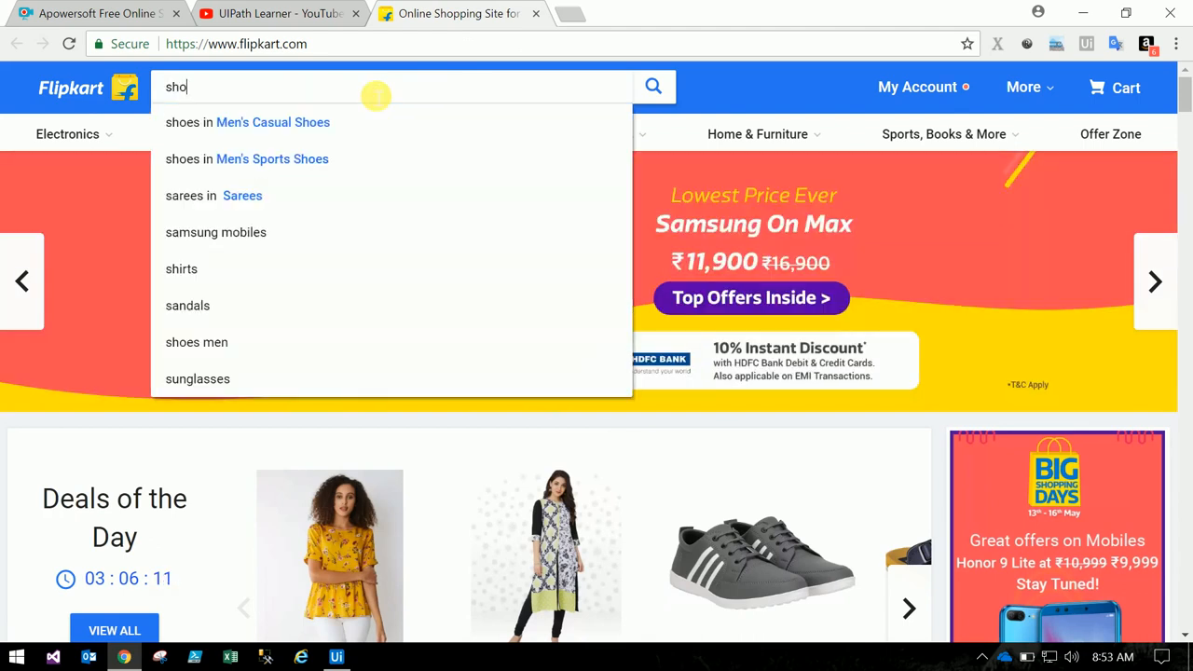
text(ws)
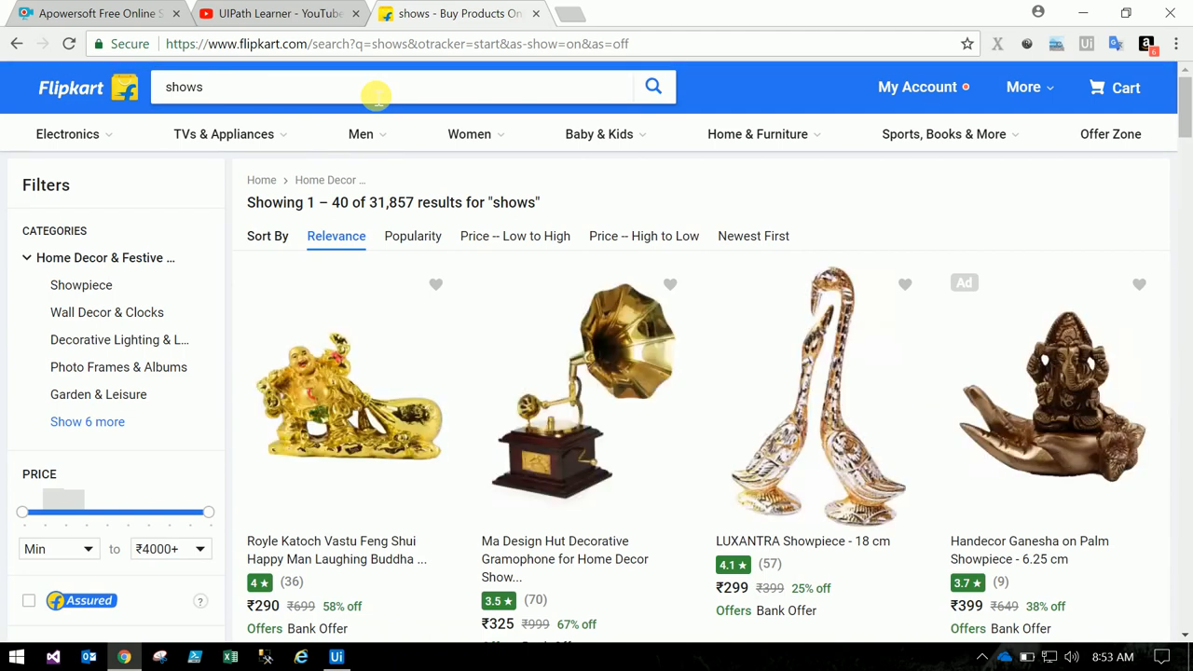
mouse_move(451, 244)
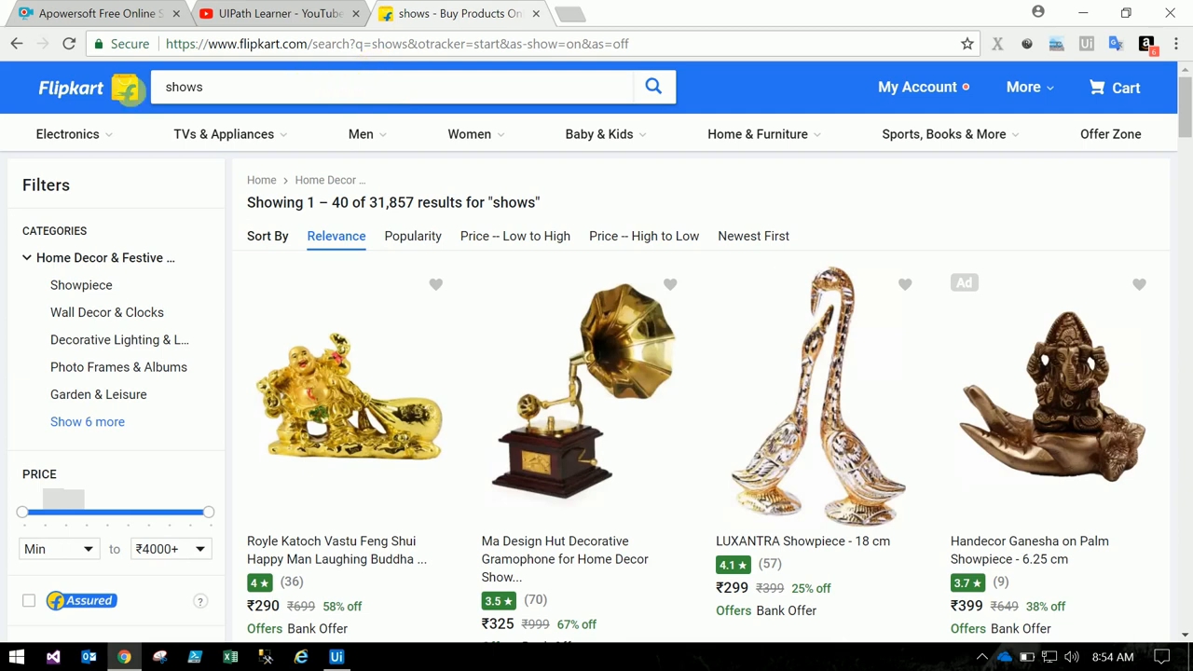
text(le)
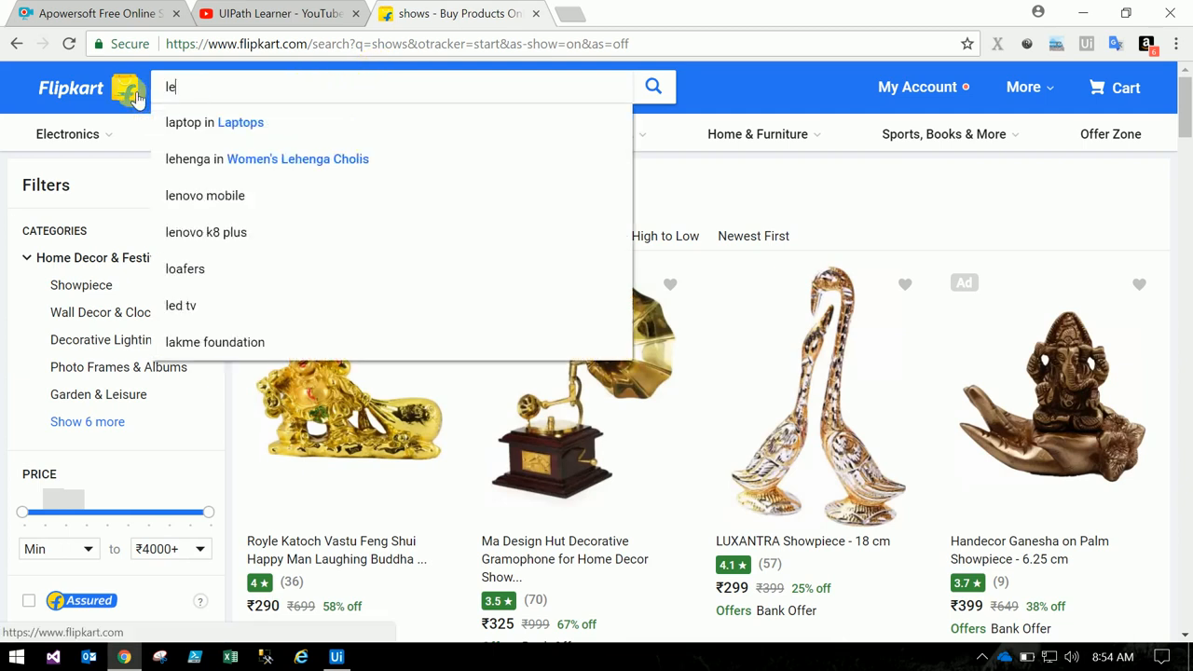
text(laptops)
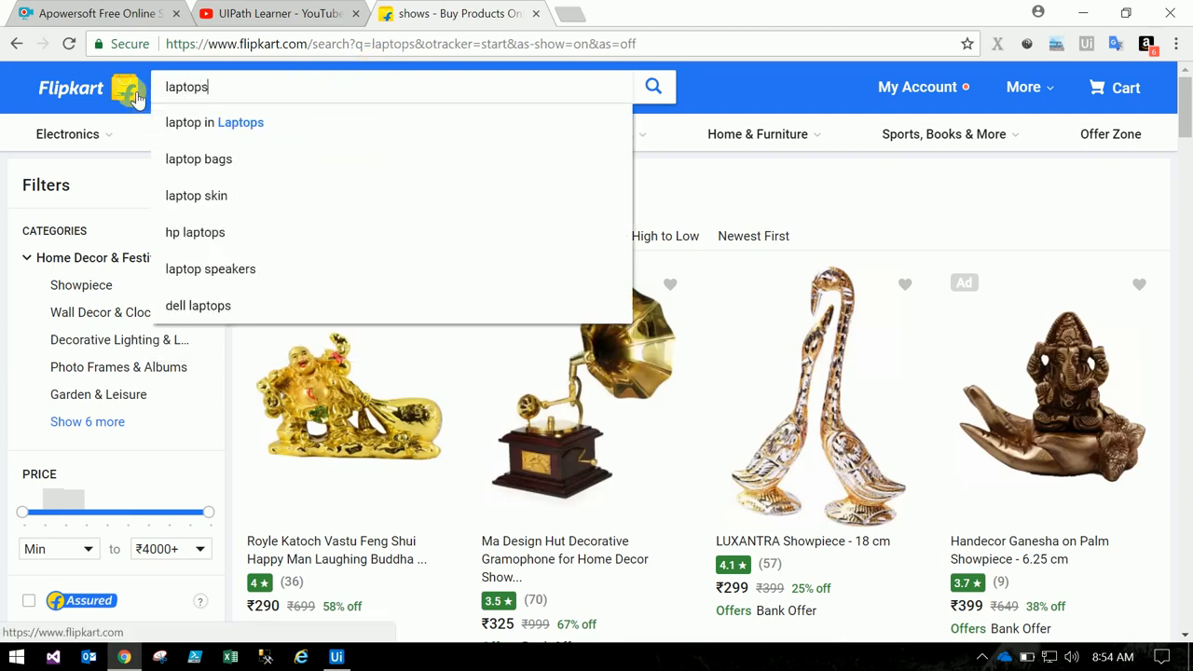
click(652, 88)
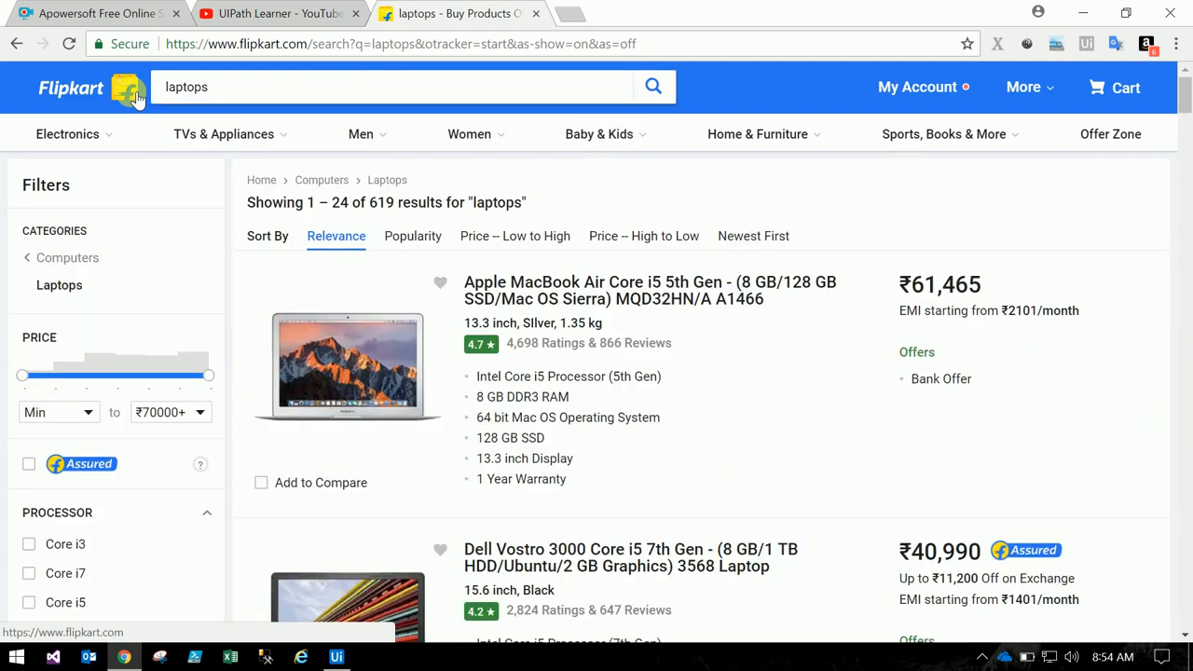
mouse_move(764, 356)
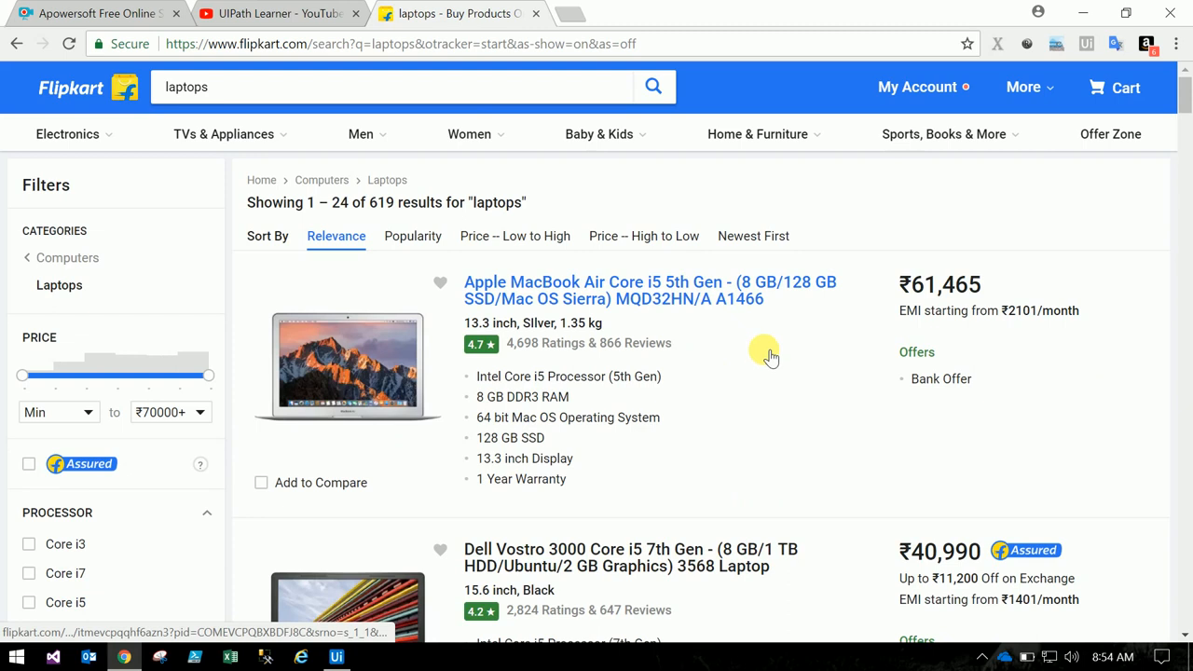
mouse_move(586, 298)
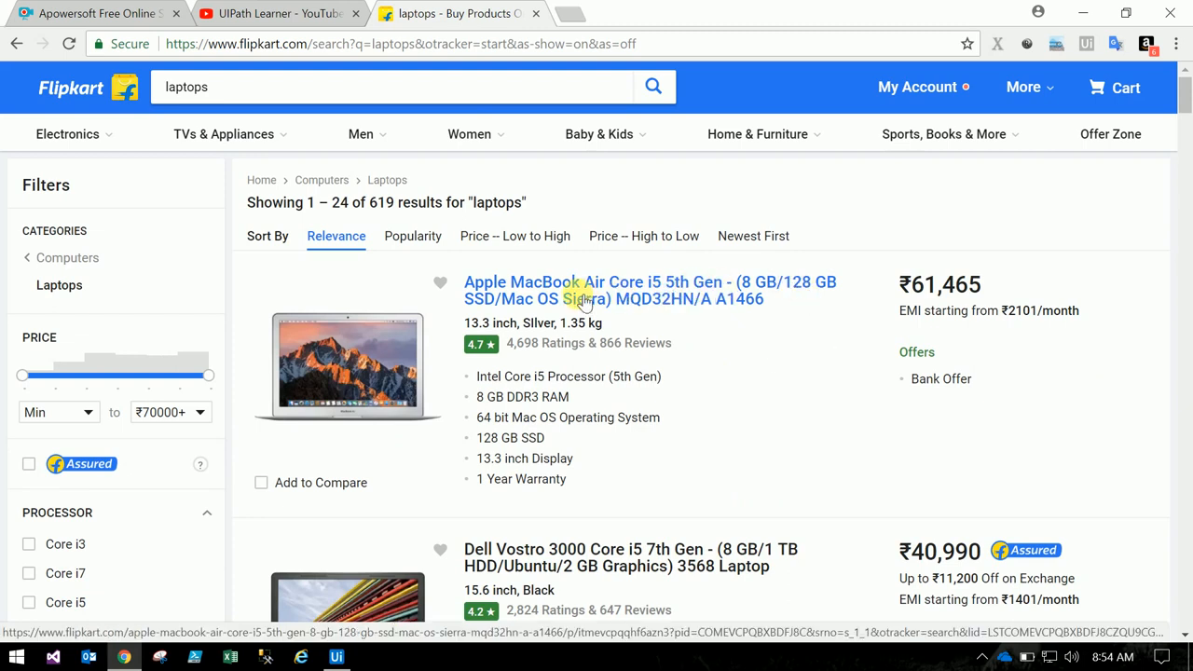
mouse_move(587, 567)
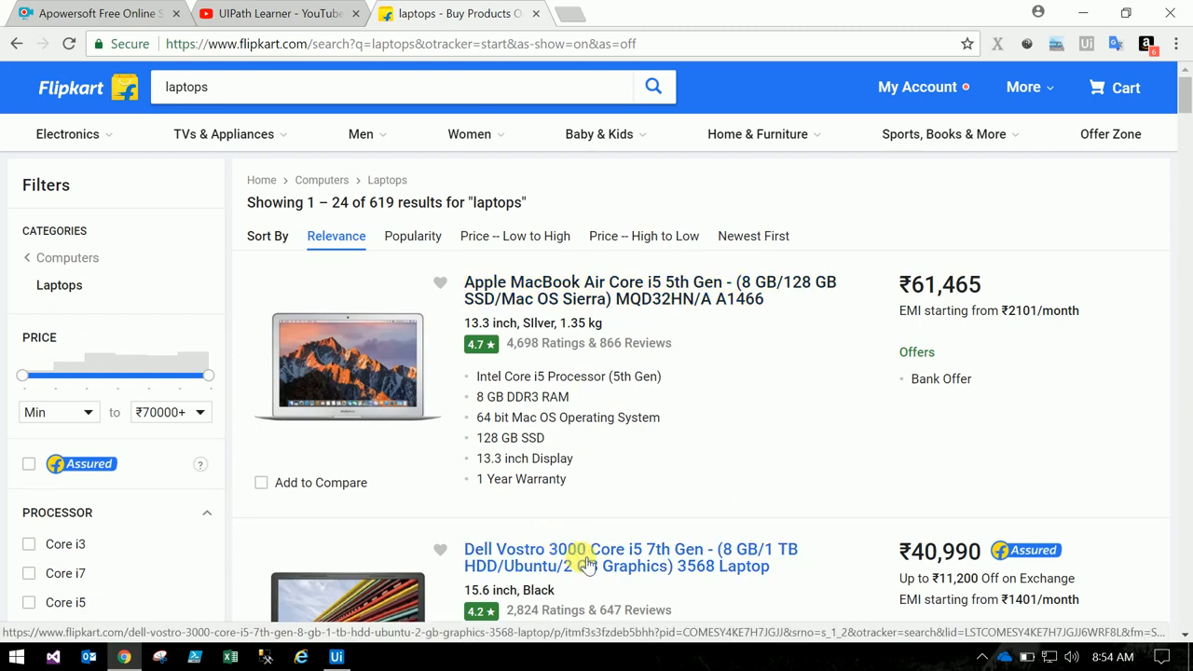
Scroll through the laptop results to review the listed products and prices.
scroll(down, 3)
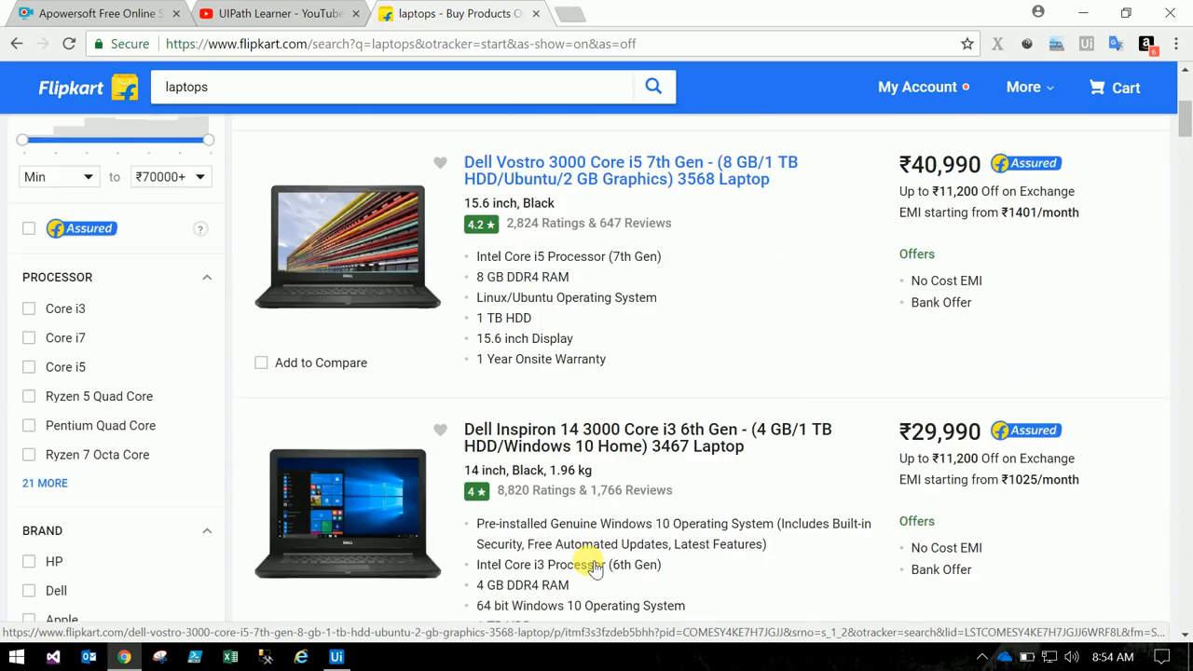
scroll(down, 3)
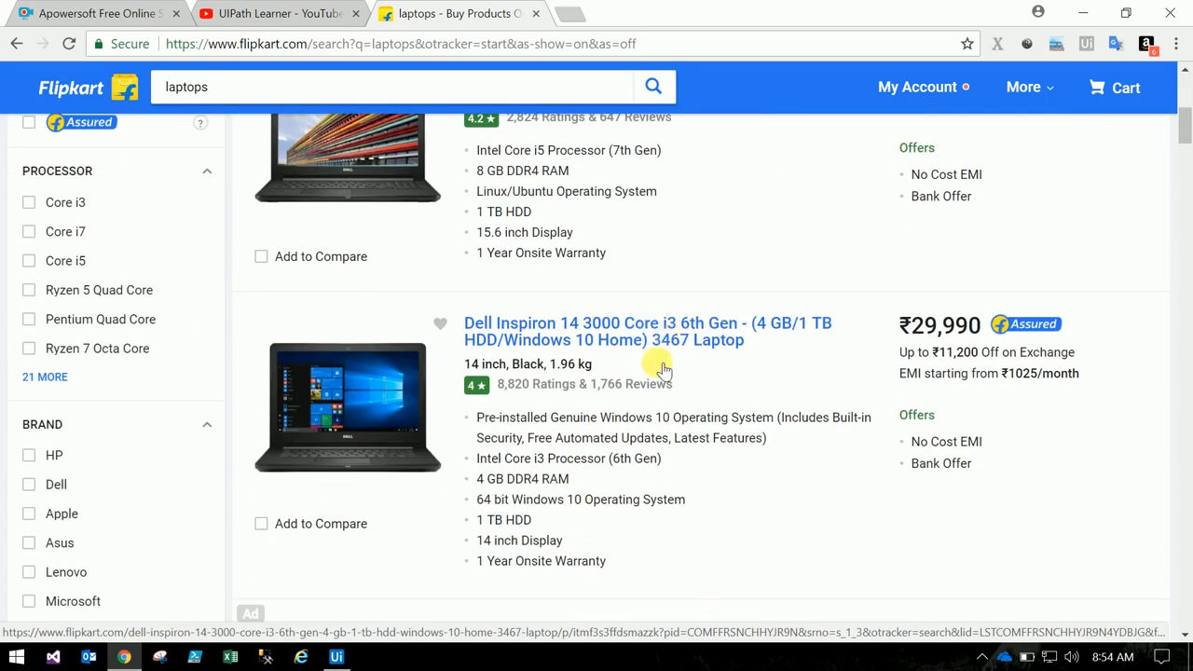
scroll(up, 3)
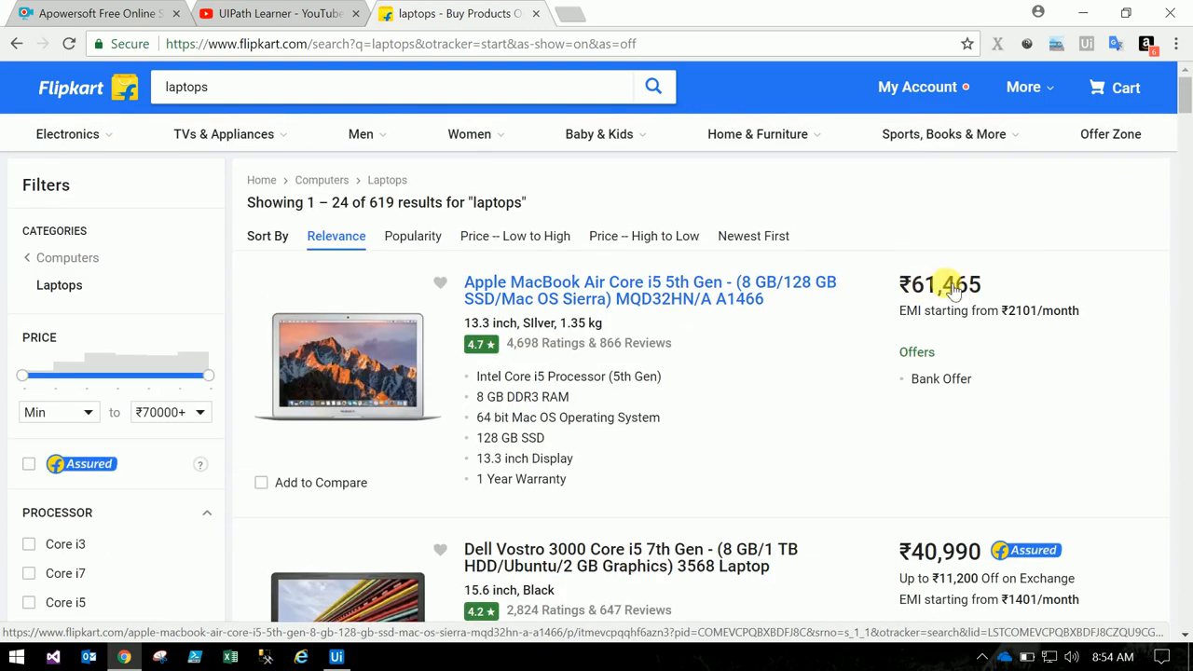
mouse_move(555, 343)
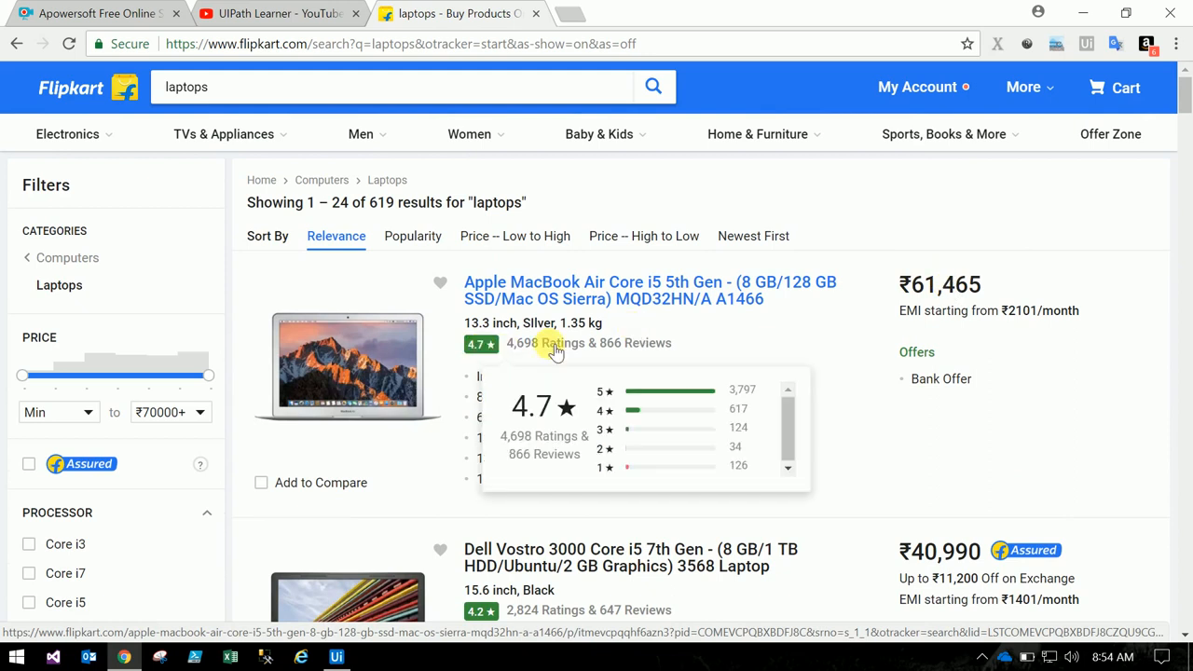
mouse_move(823, 338)
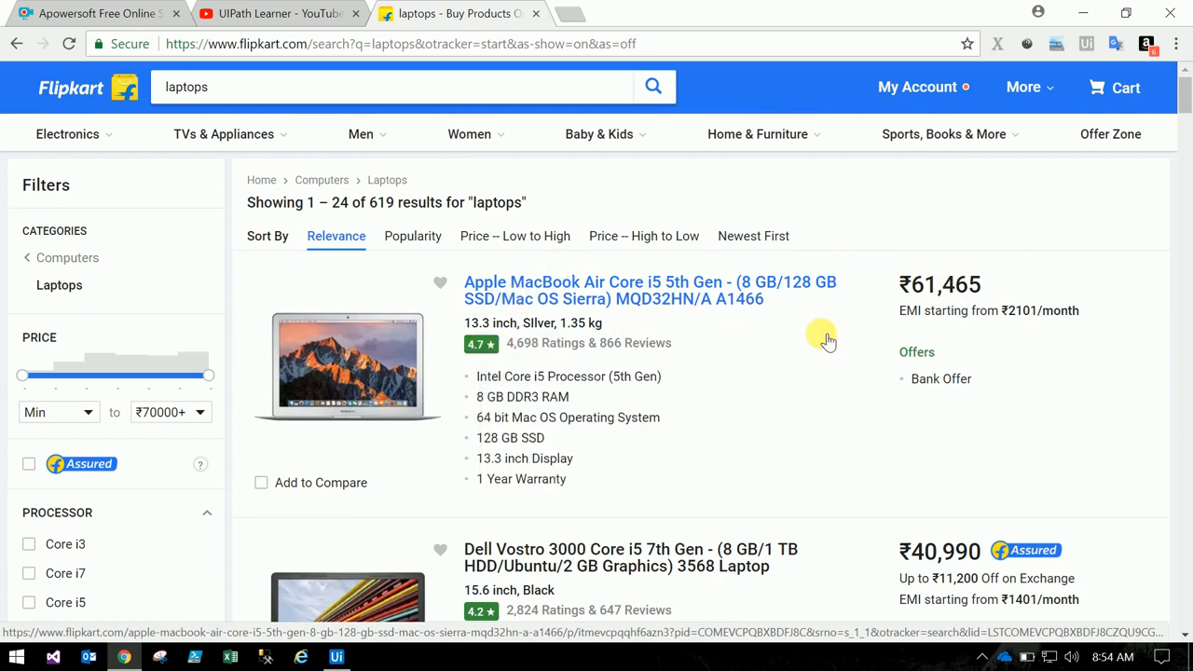
mouse_move(717, 407)
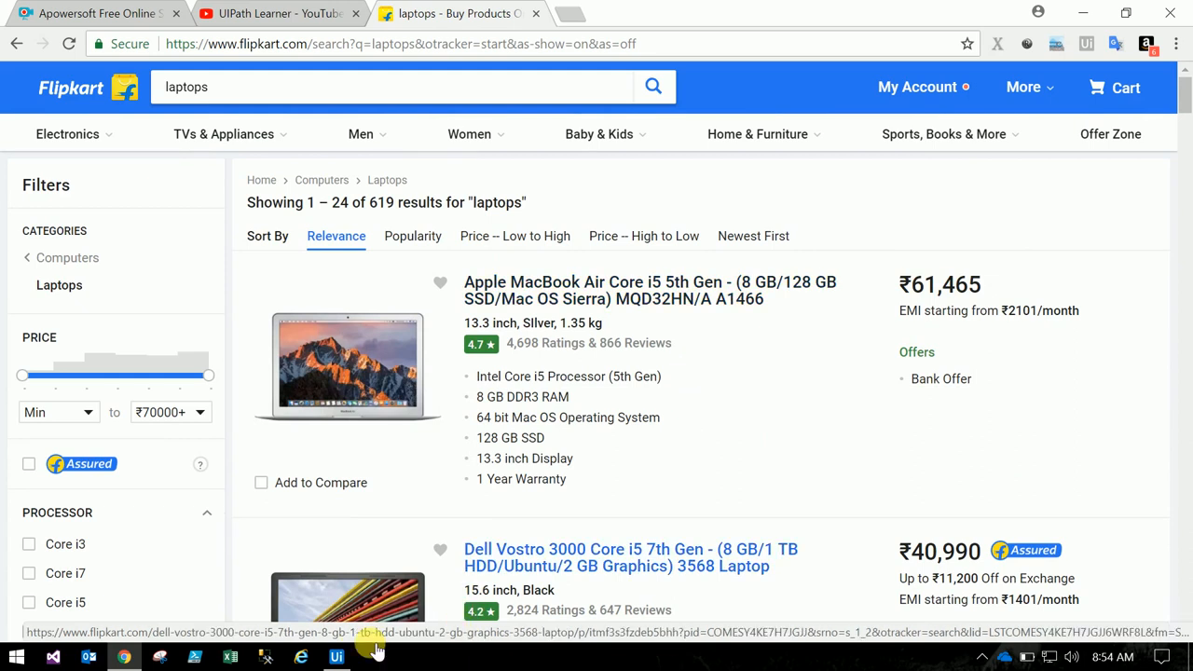
Create a new blank UiPath Studio project named FlipCartData.
click(335, 656)
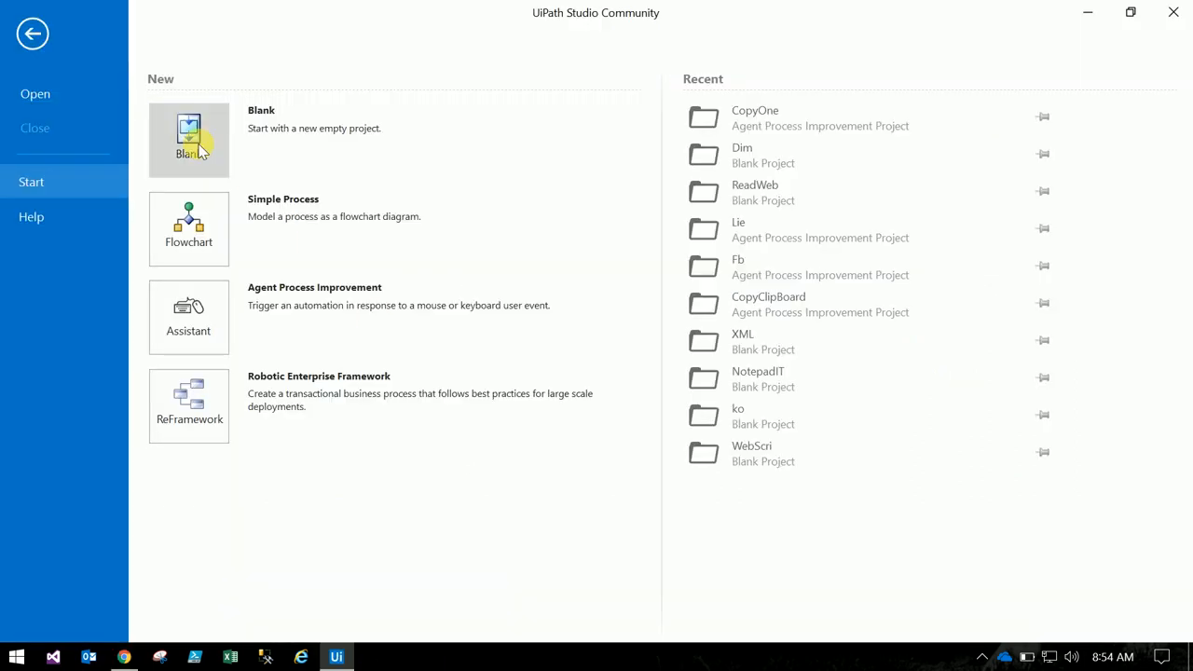
click(188, 139)
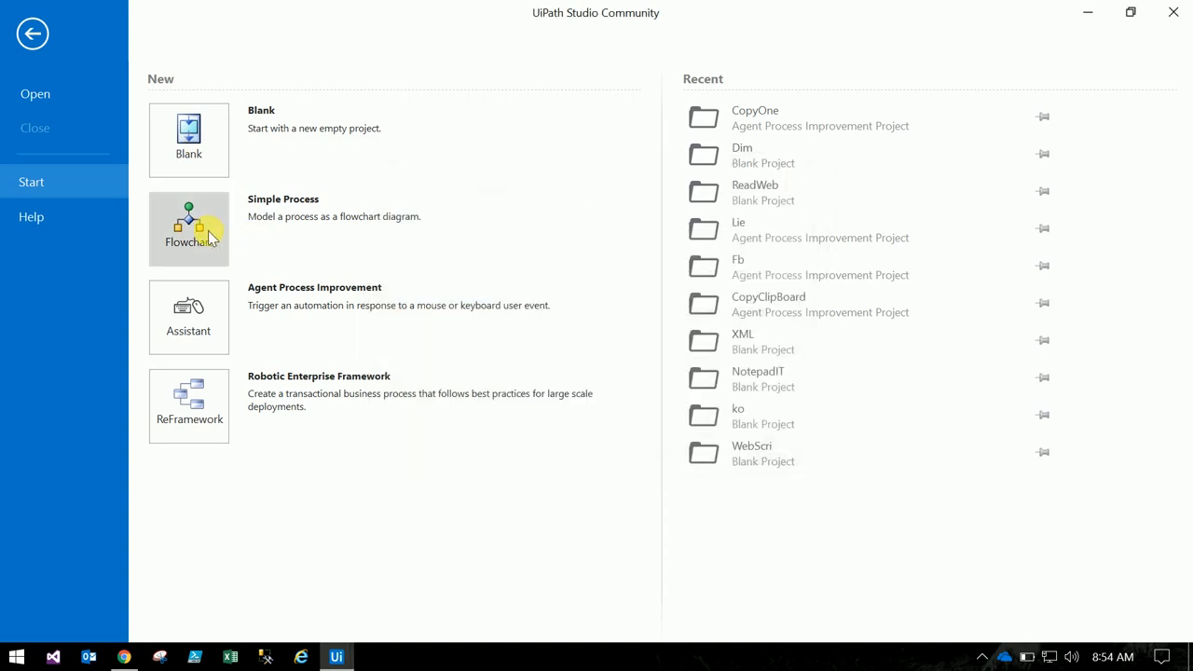
click(189, 139)
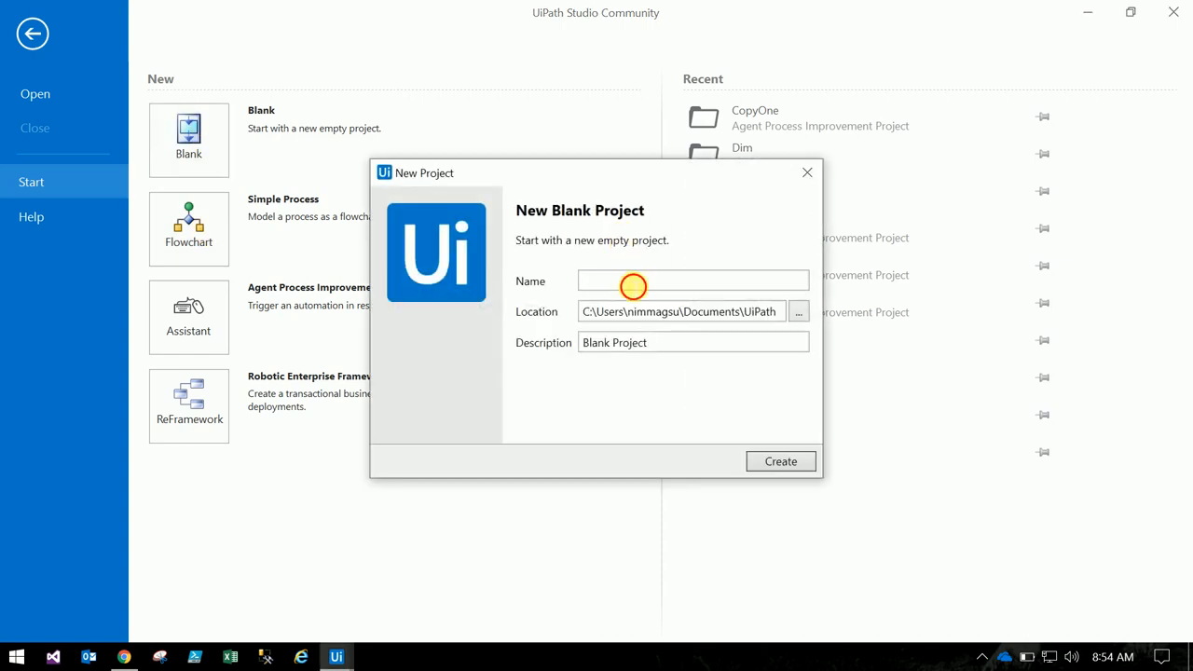
text(Fi)
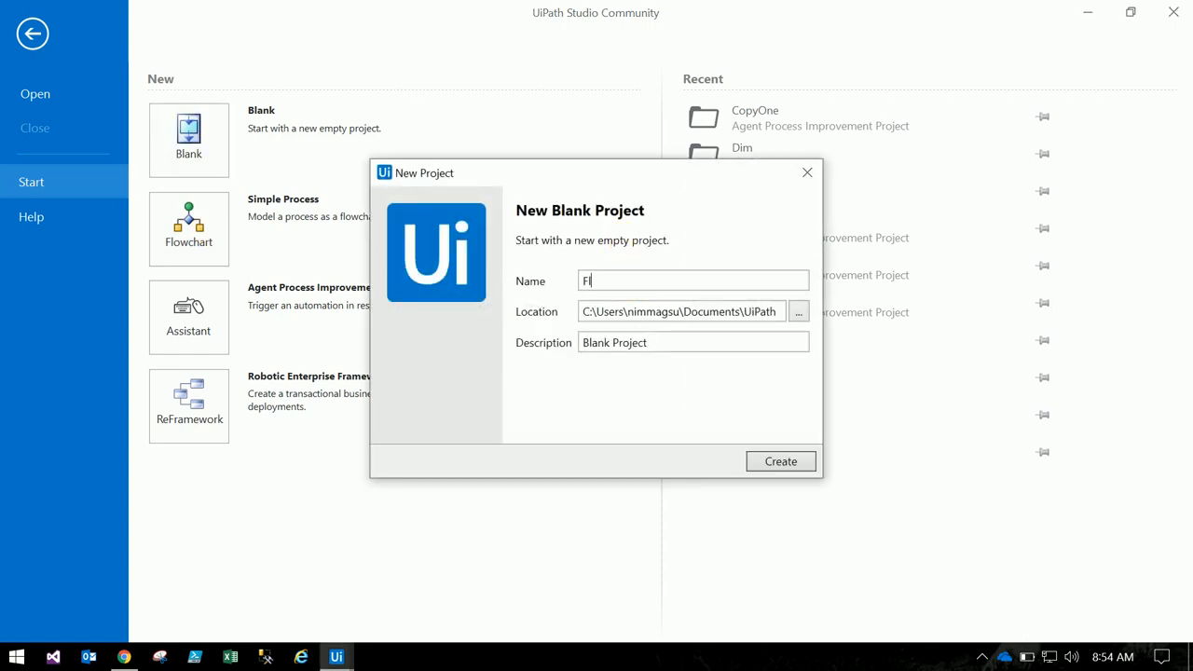
text(lipCartD)
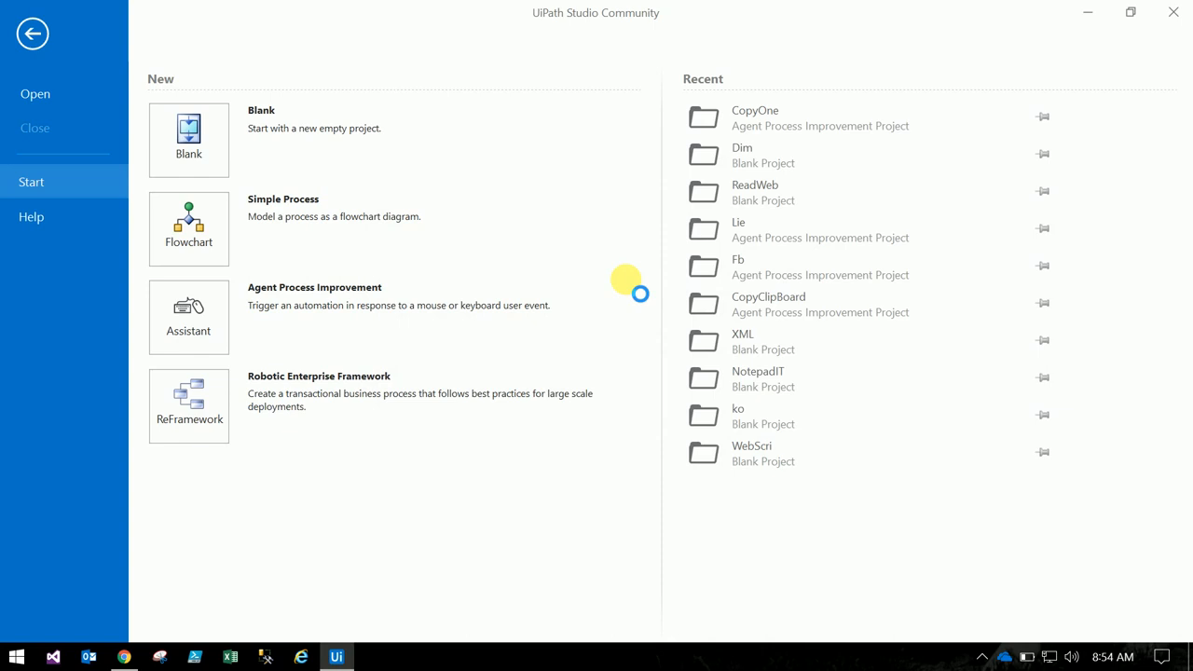
mouse_move(596, 339)
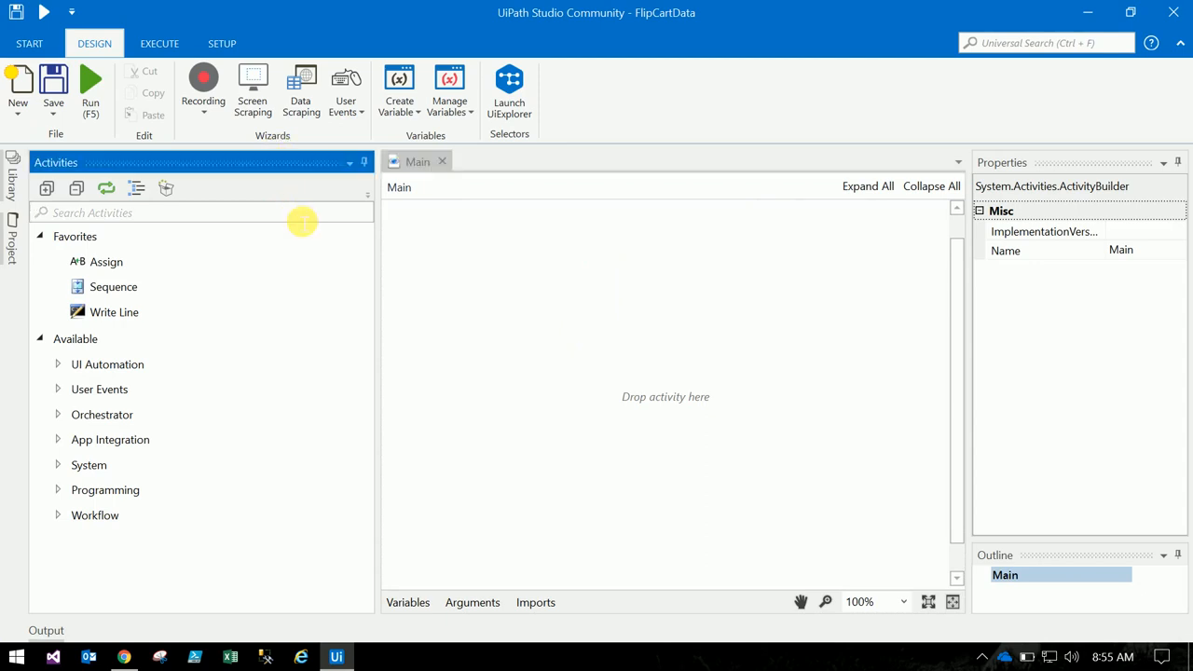
text(op)
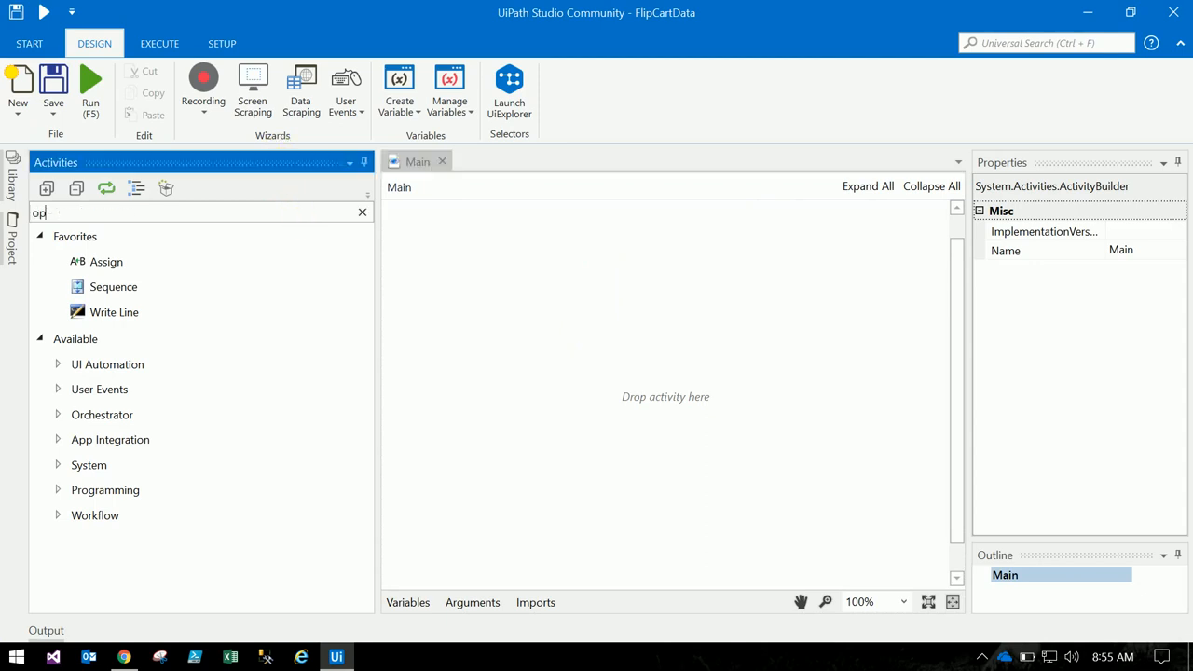
text(en)
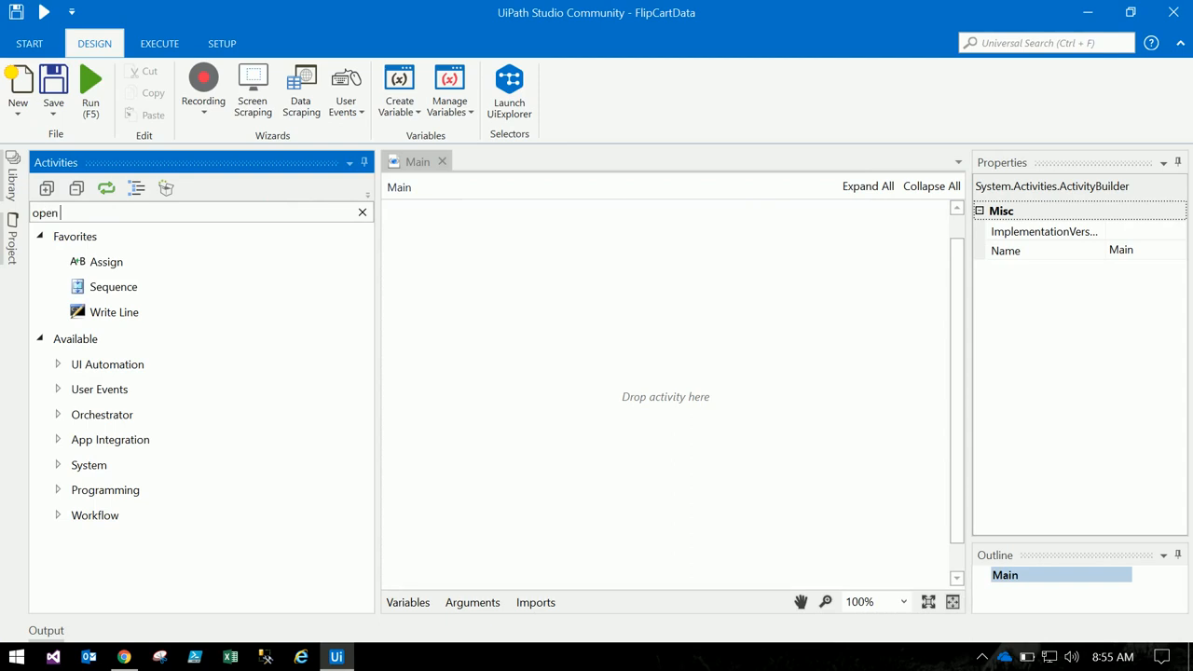
text(bro)
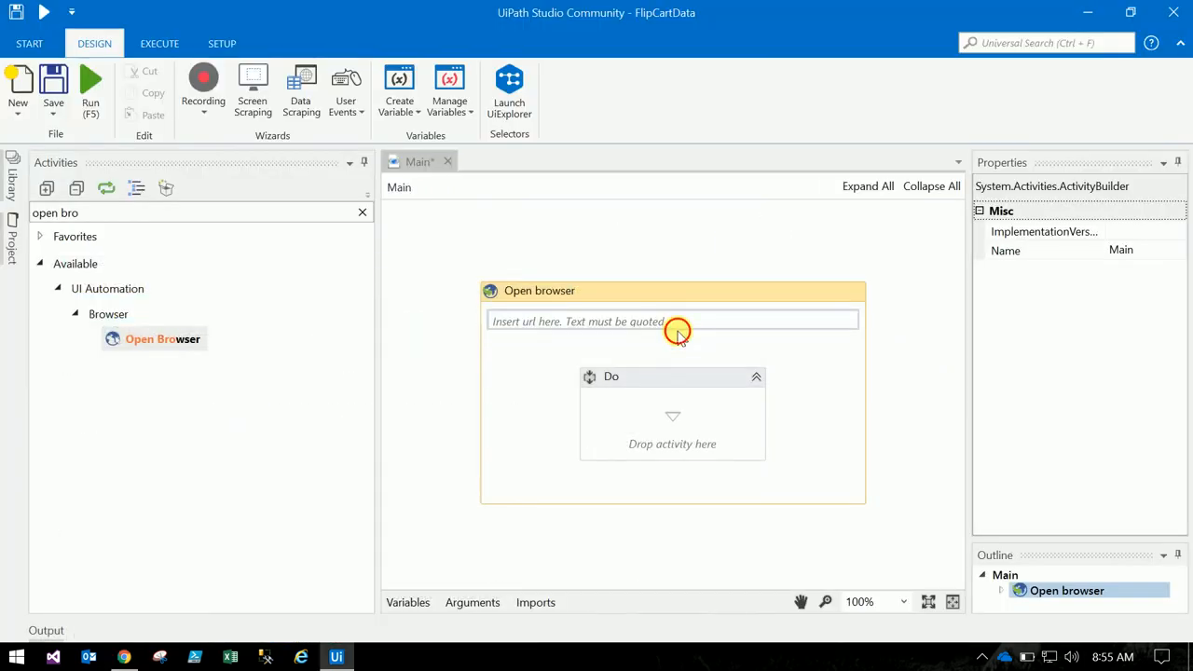
click(673, 321)
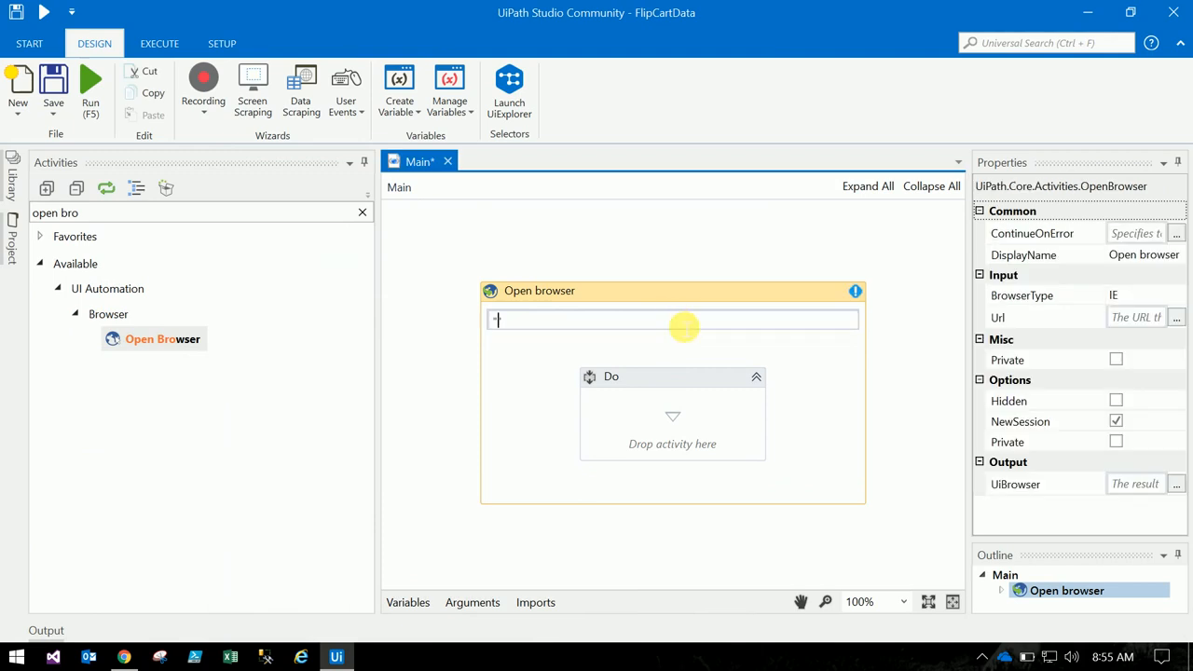
text(www.flipkart.com/search?q=laptops&otracker=start&as-show=on&as=off)
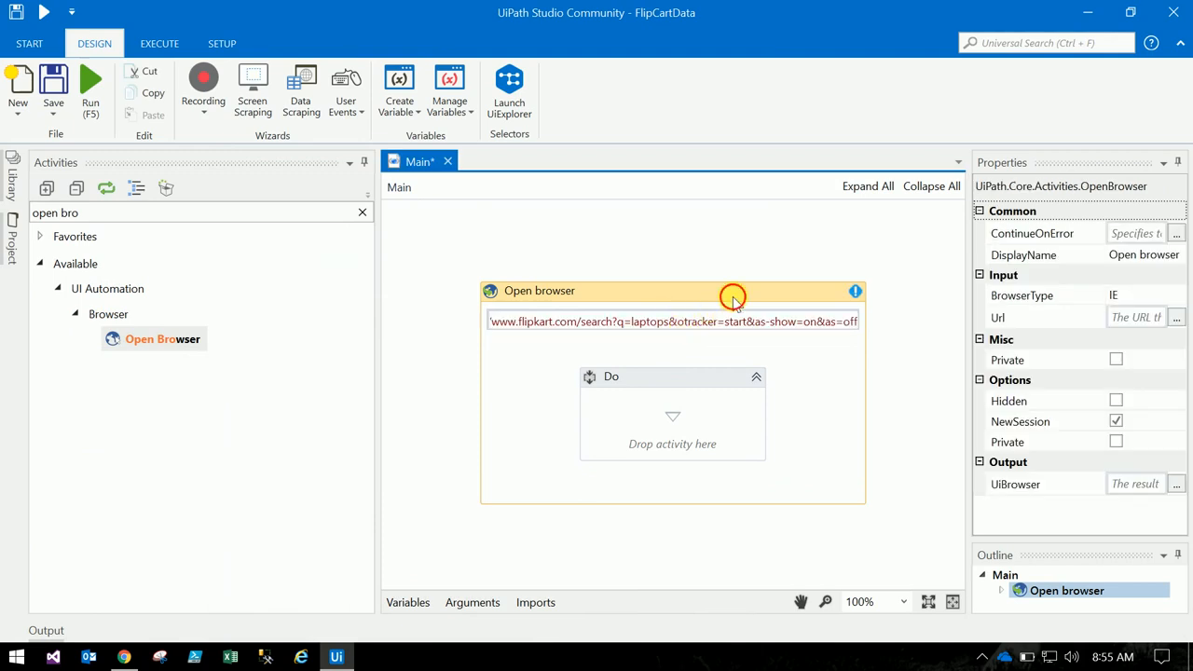
click(1137, 295)
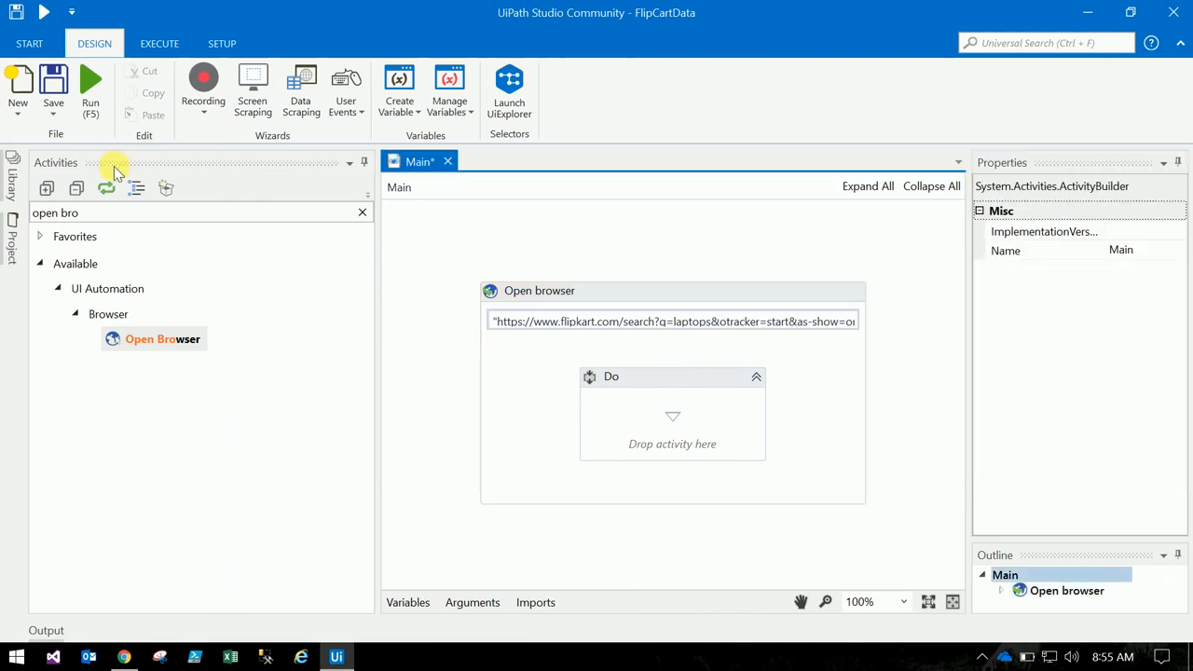
mouse_move(302, 90)
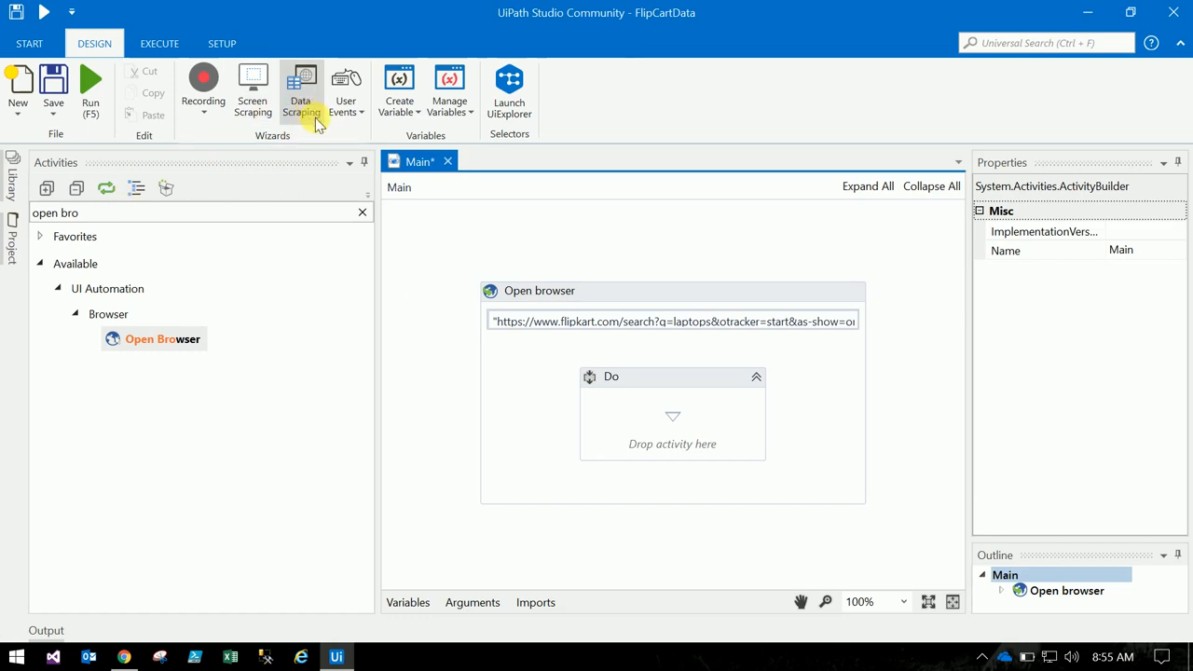
Launch Data Scraping and pass the Extract Wizard intro to pick the first laptop titles.
click(300, 89)
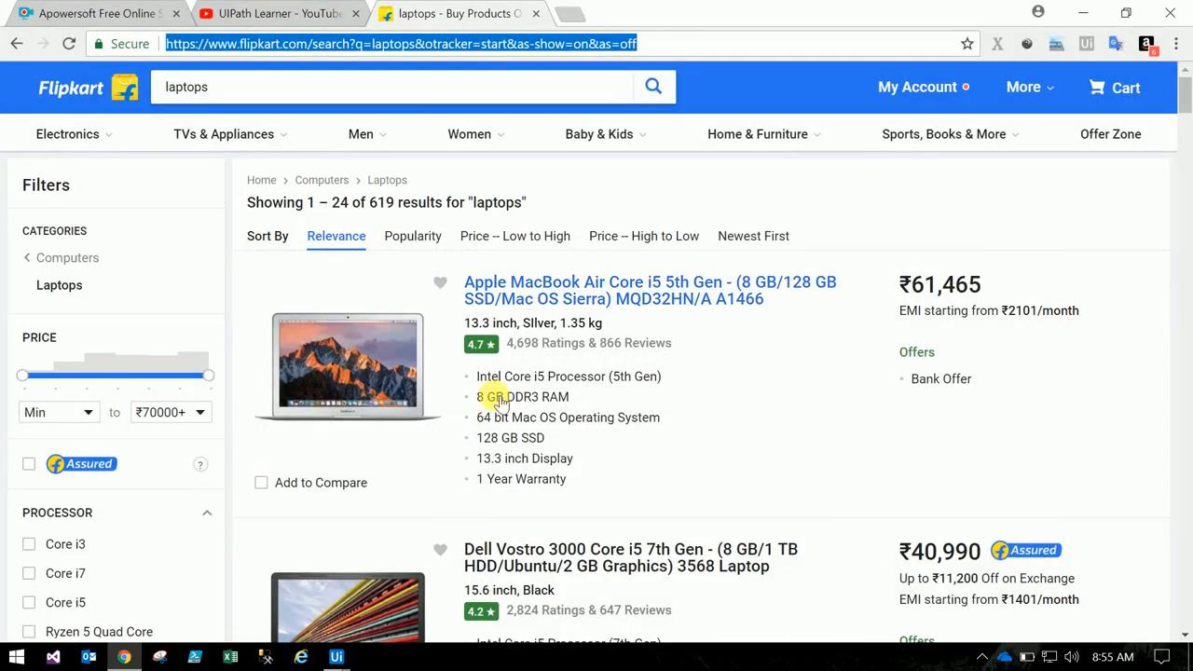
mouse_move(336, 656)
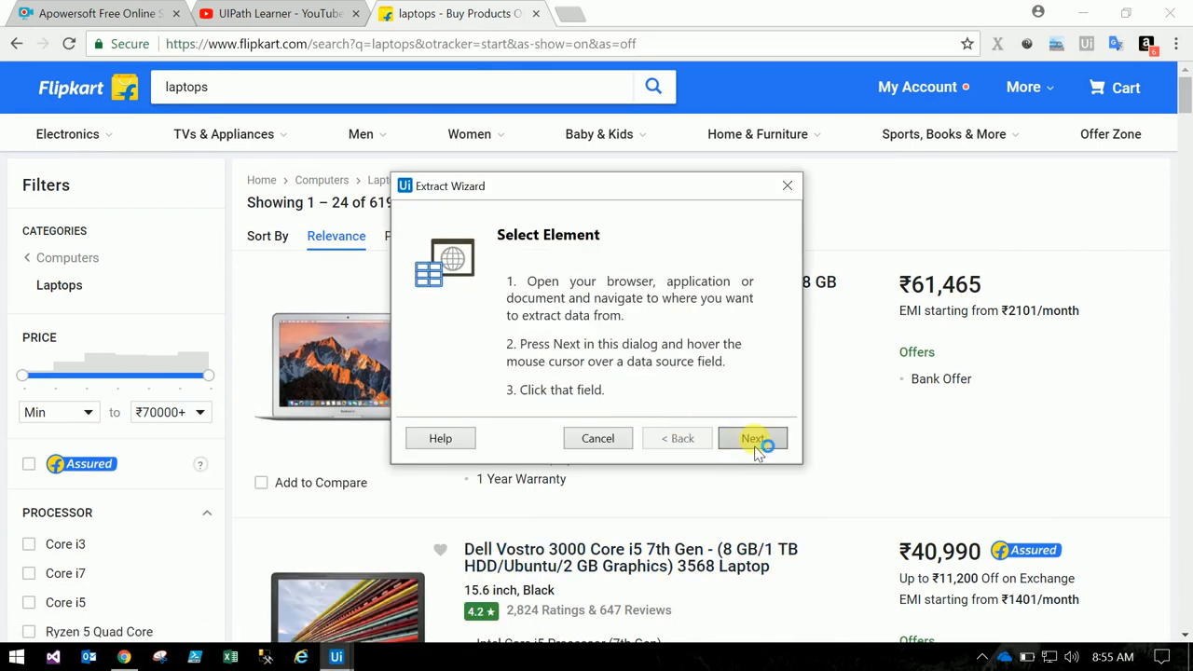
click(753, 438)
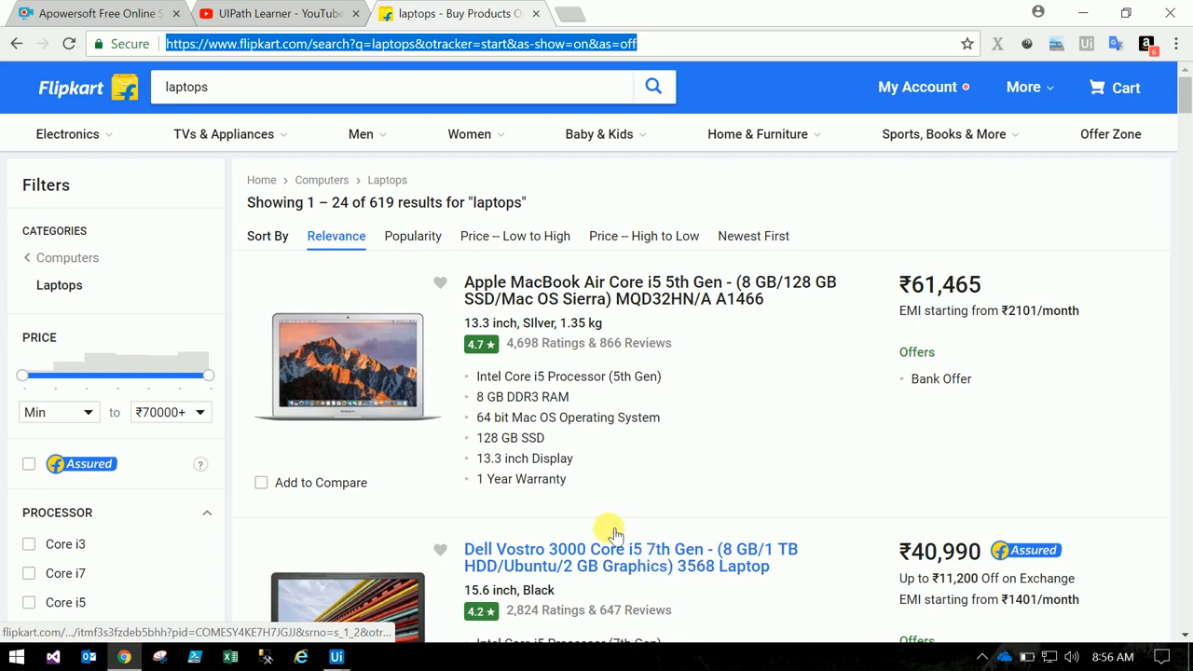
mouse_move(671, 513)
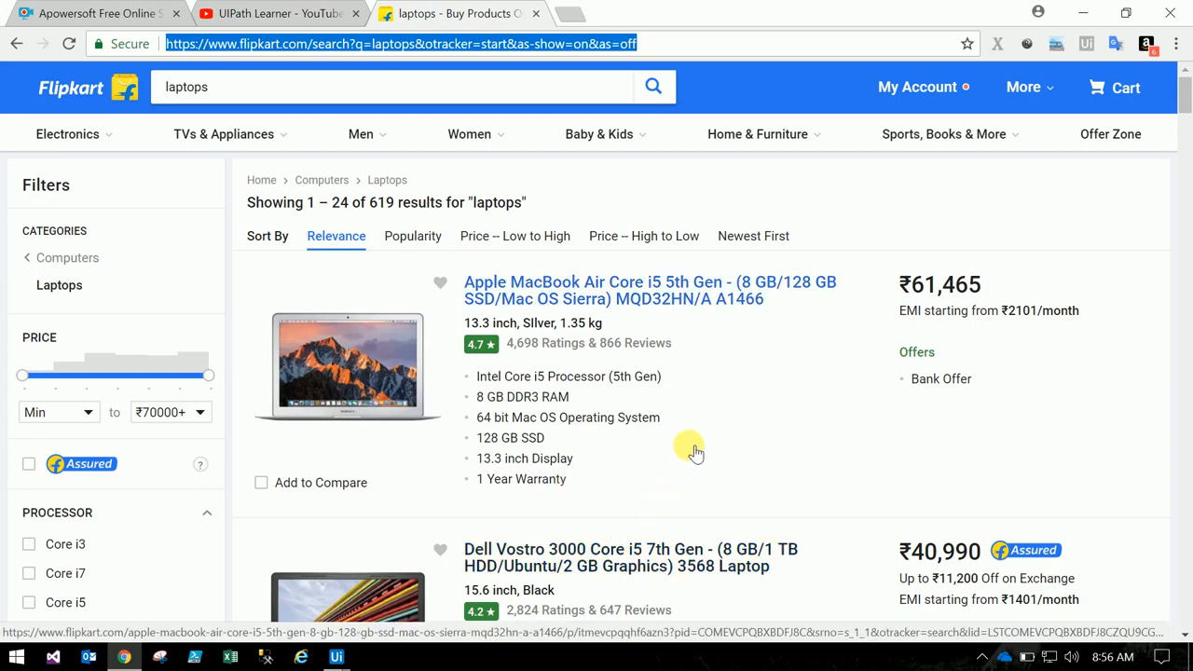
mouse_move(697, 446)
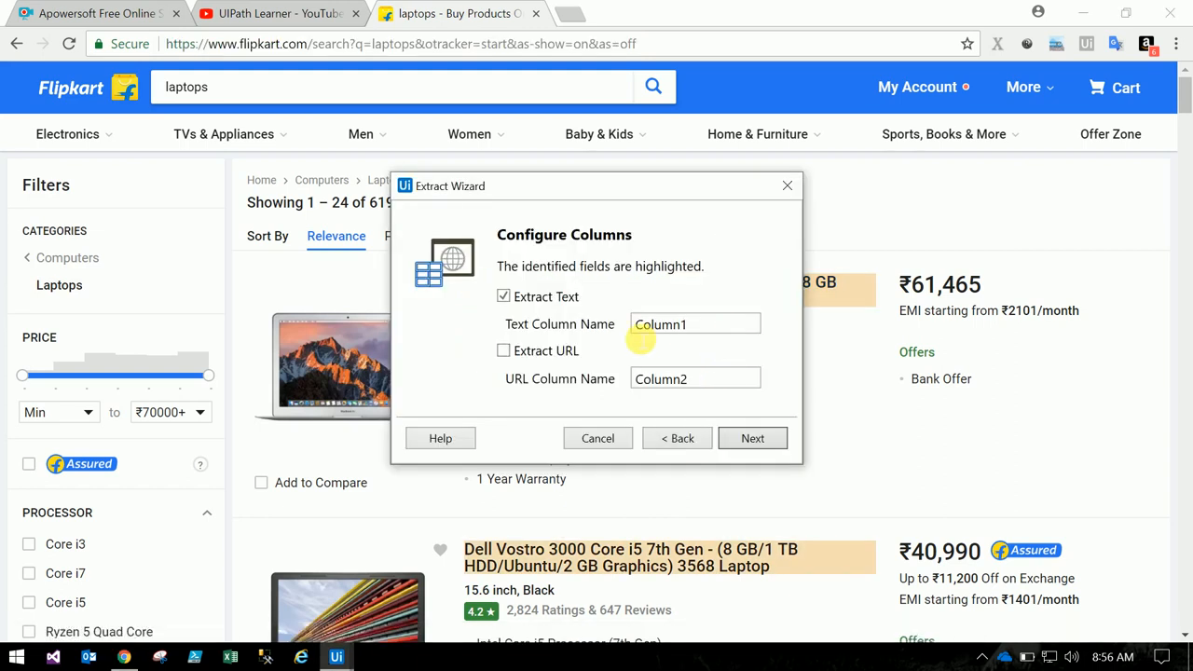
Name the title column ProductName and enable Extract URL for each product's link.
triple_click(694, 324)
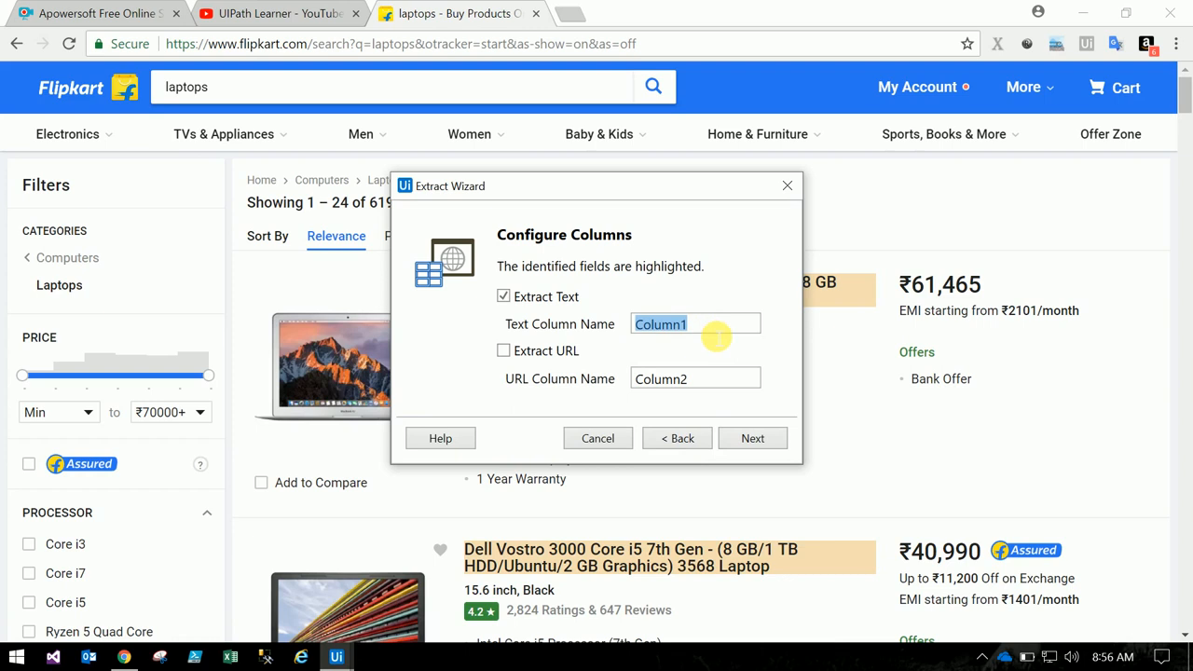
text(P)
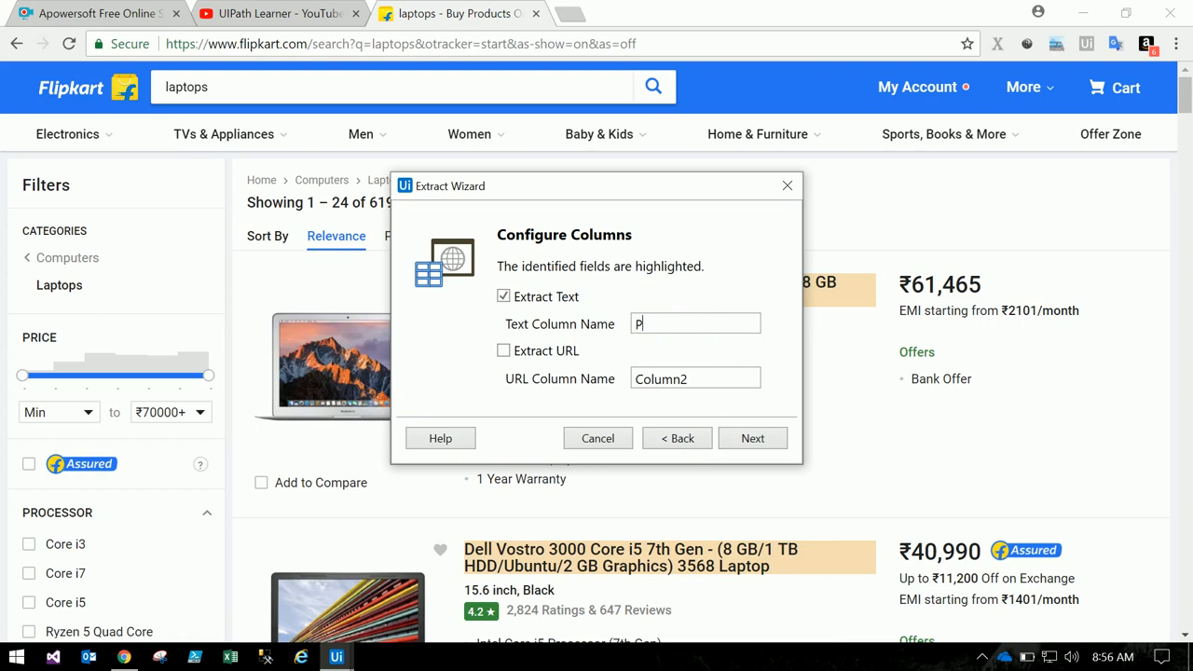
text(roductName)
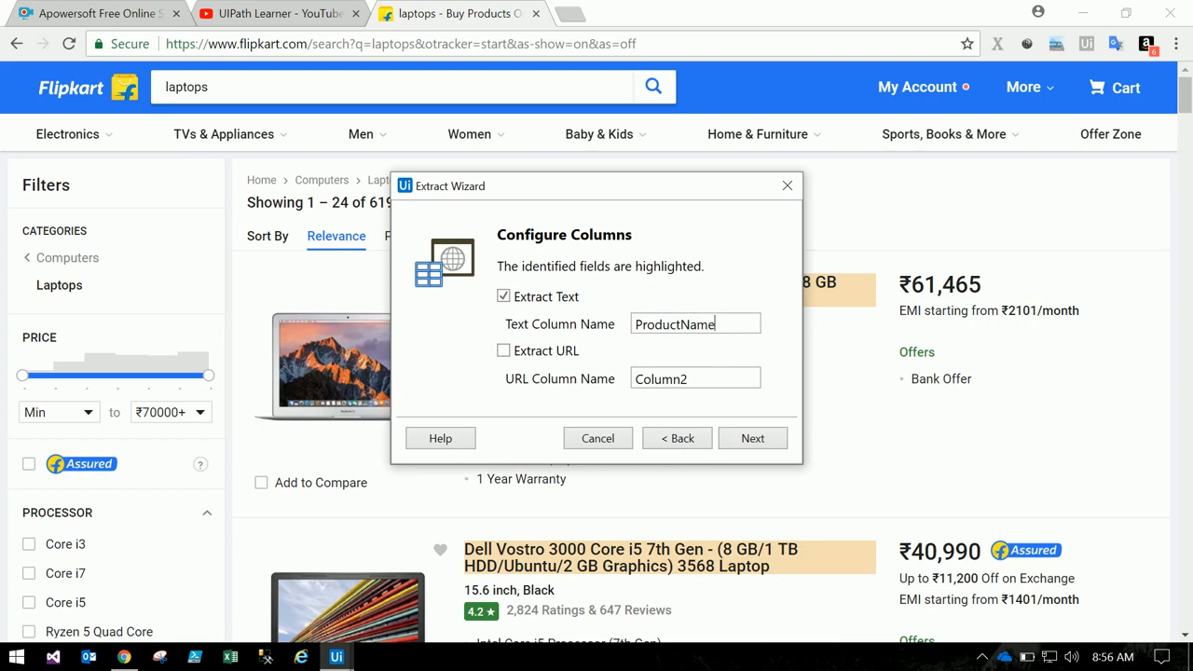
click(503, 351)
text(Url)
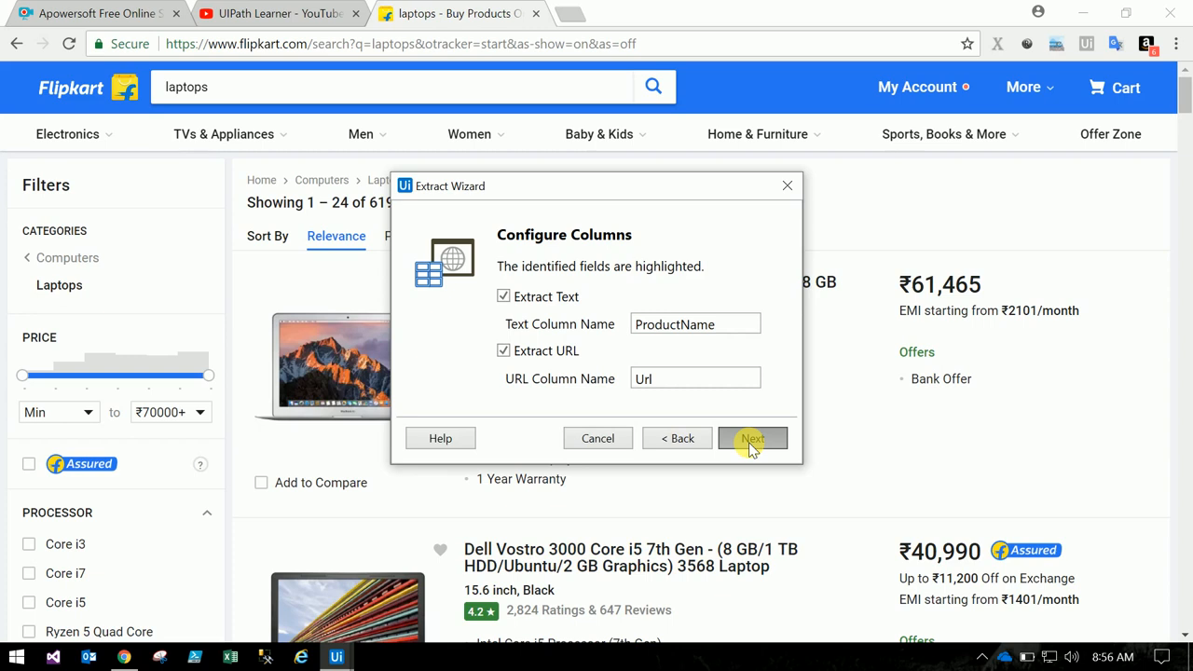
Preview names and links, then add laptop prices as a correlated column named Price.
click(753, 438)
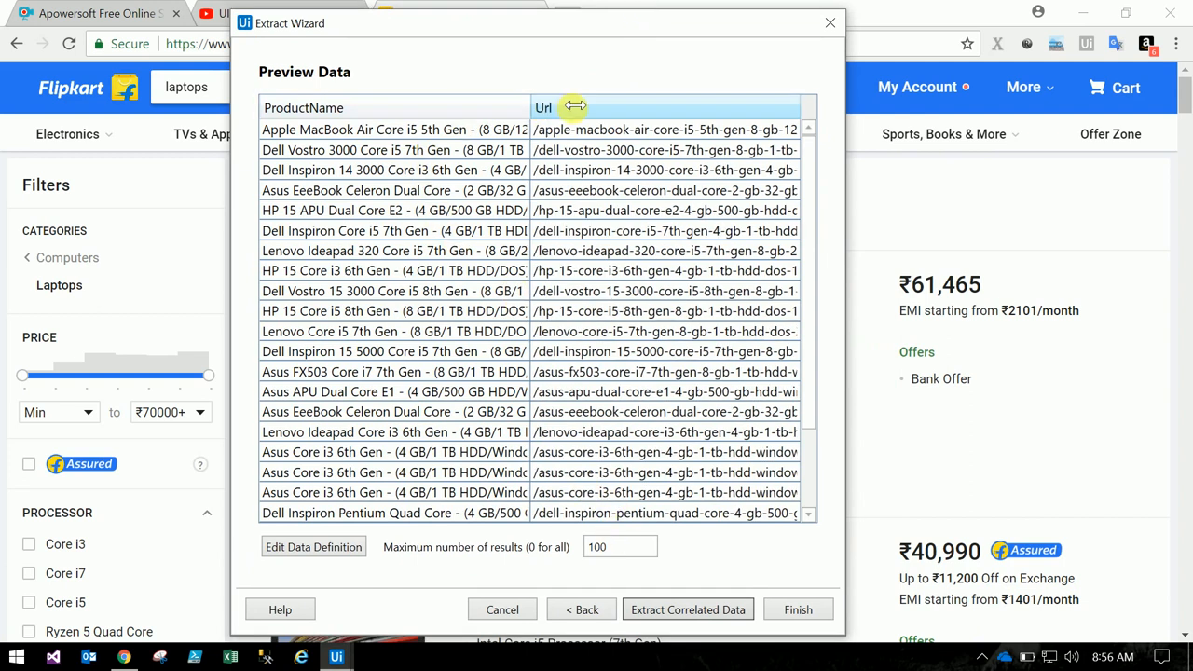
drag(532, 106, 481, 106)
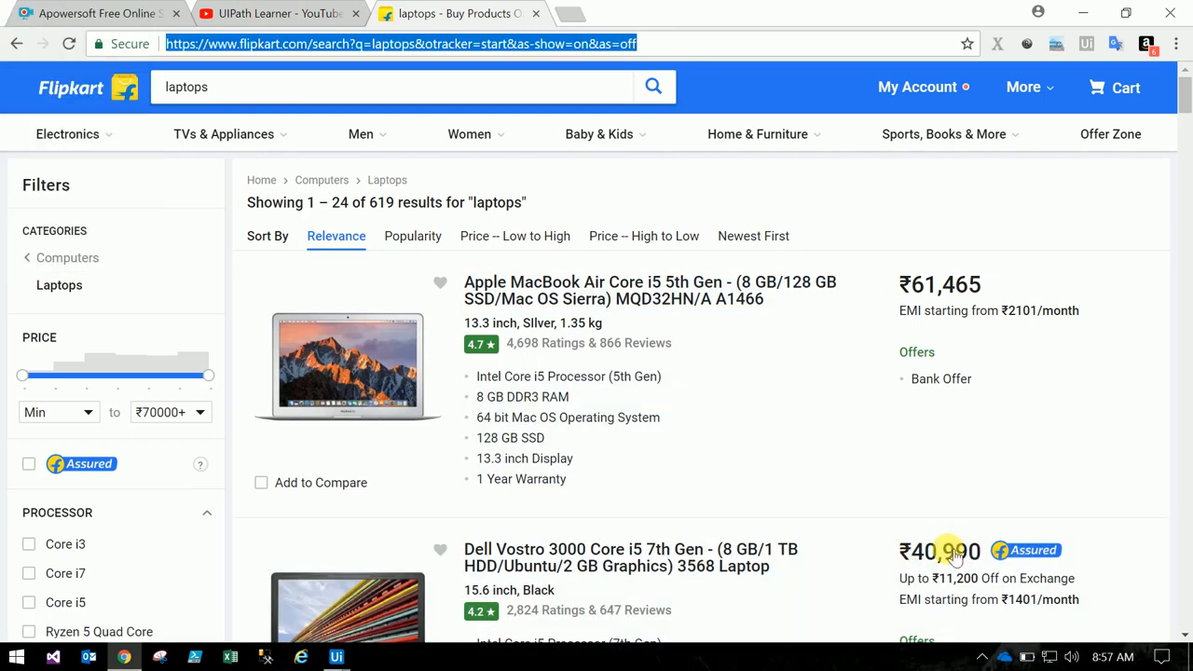
mouse_move(630, 558)
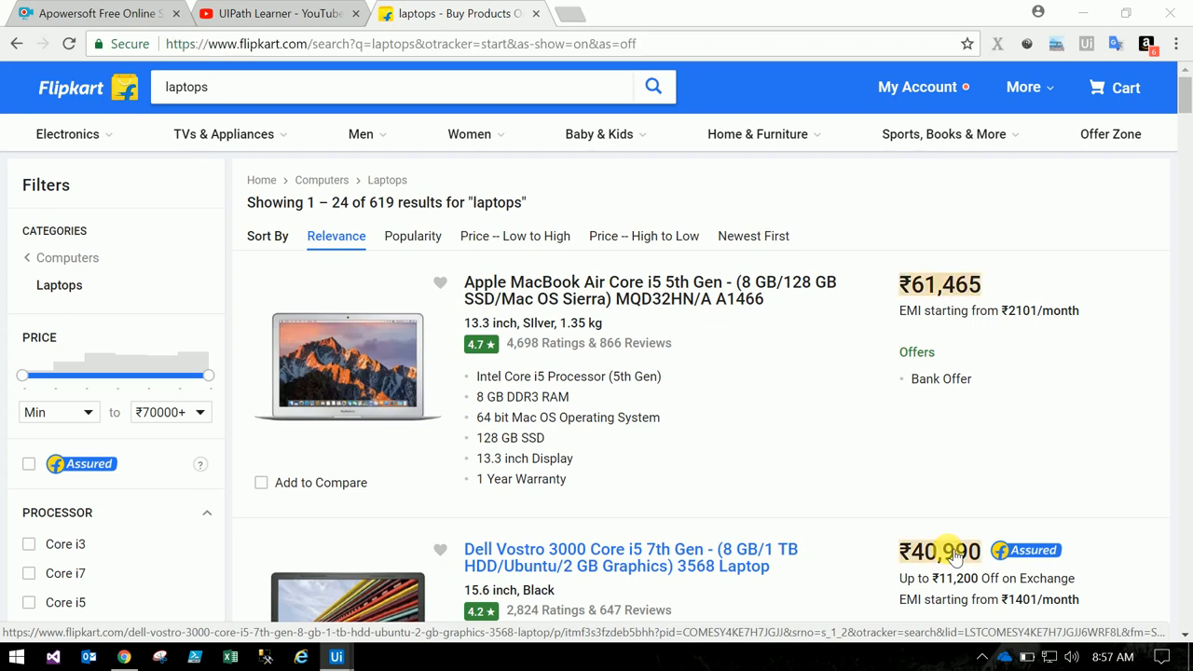
mouse_move(921, 484)
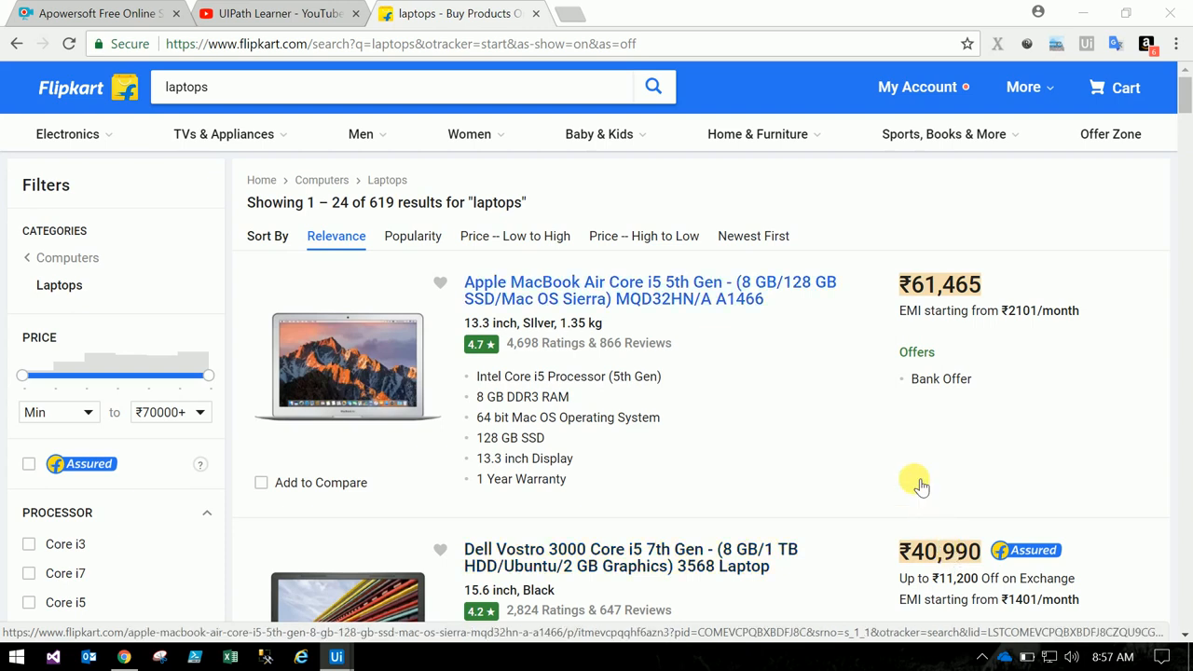
mouse_move(872, 575)
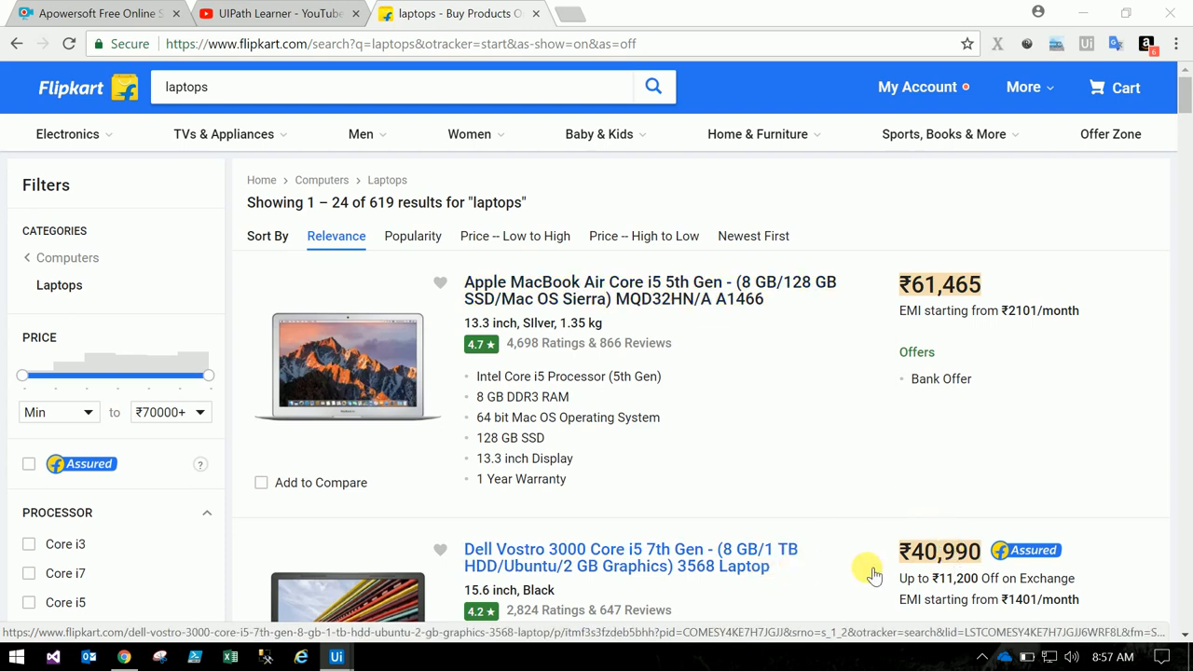
mouse_move(883, 569)
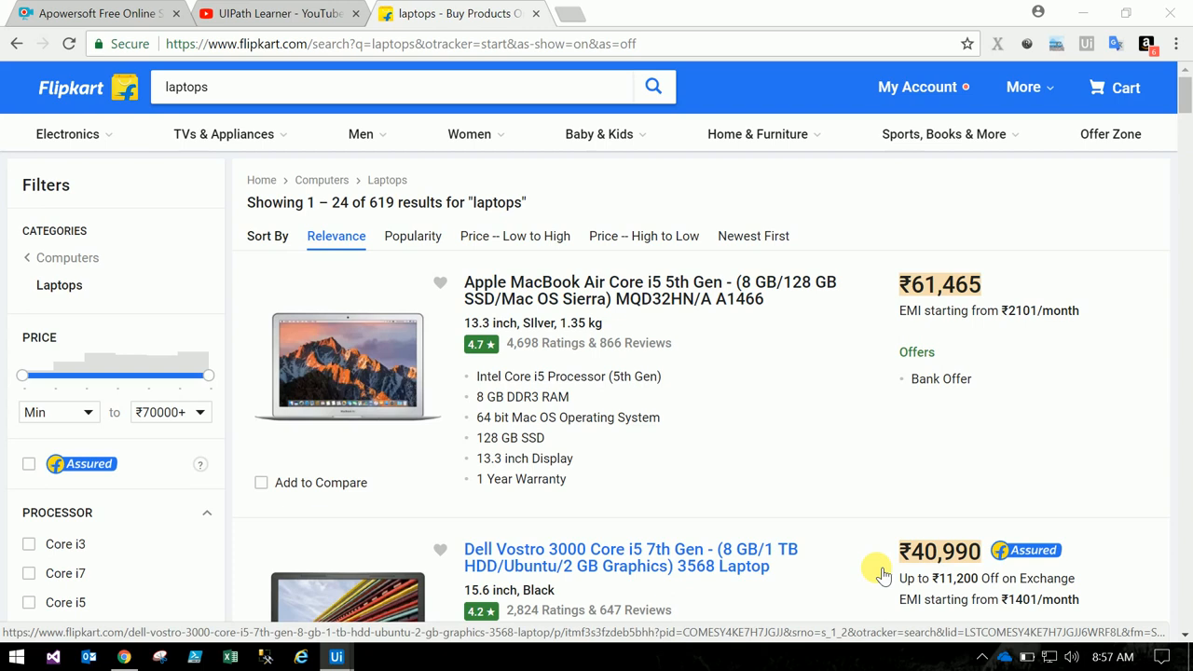
mouse_move(486, 615)
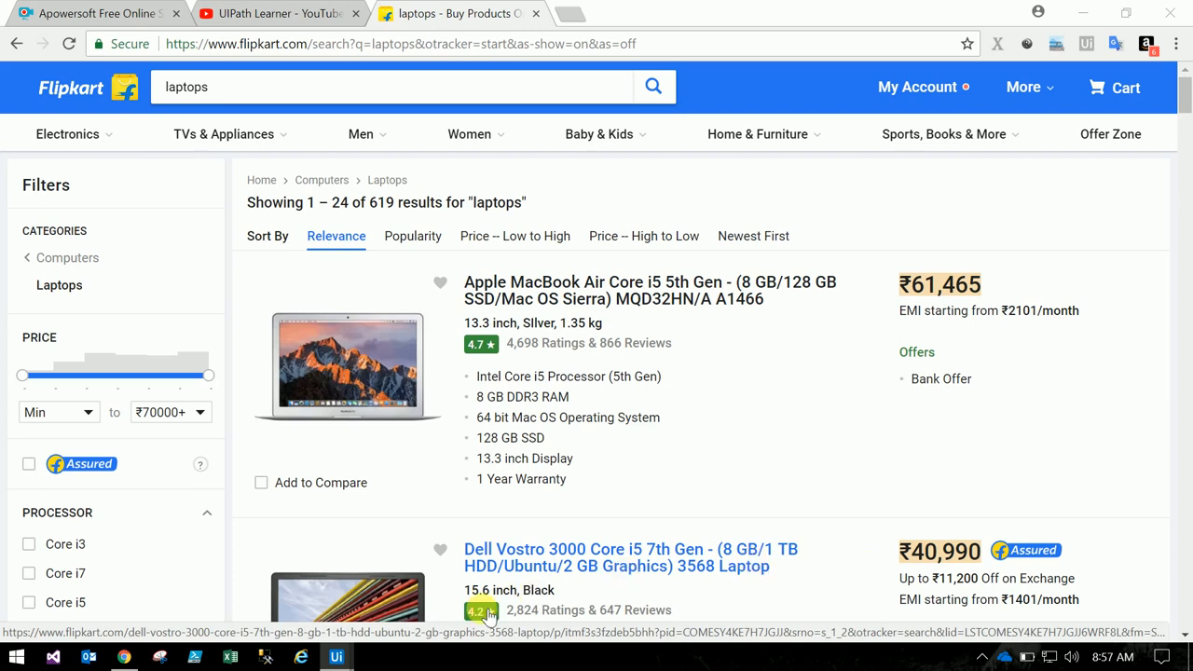
mouse_move(336, 656)
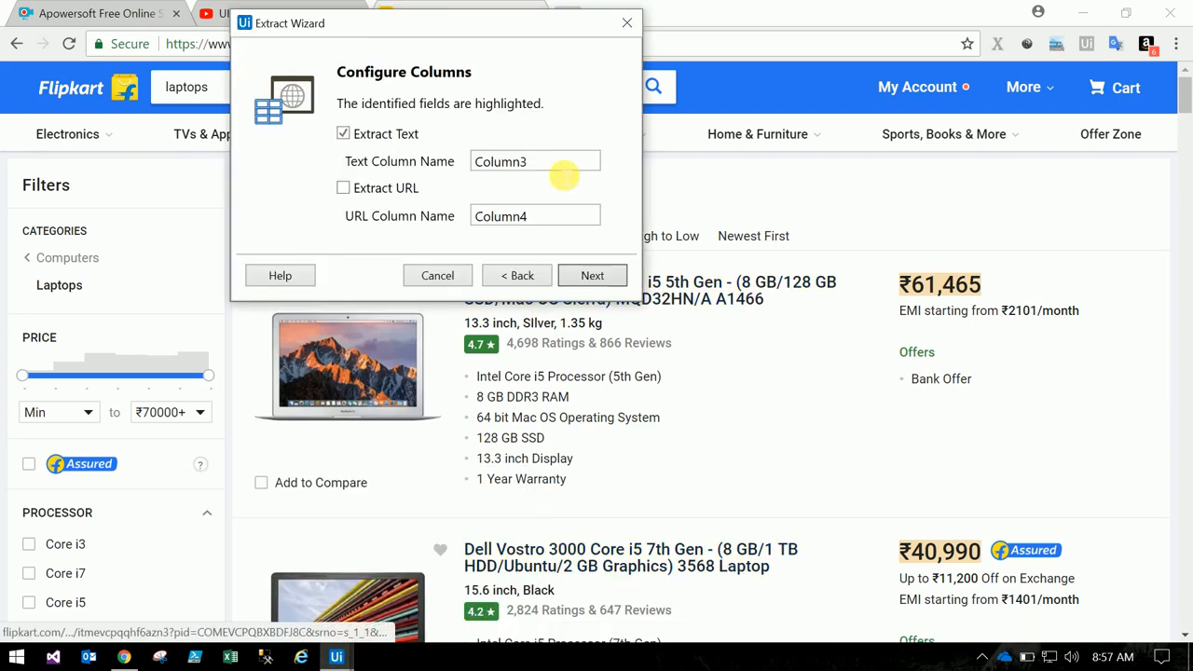
triple_click(535, 160)
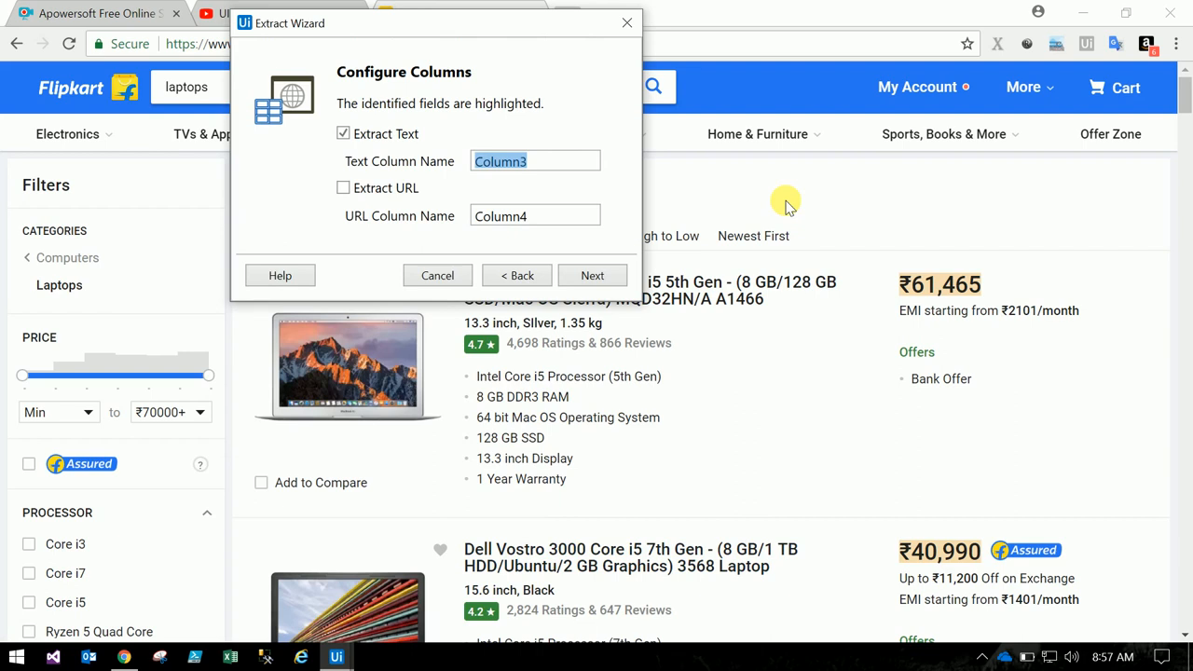
text(Price)
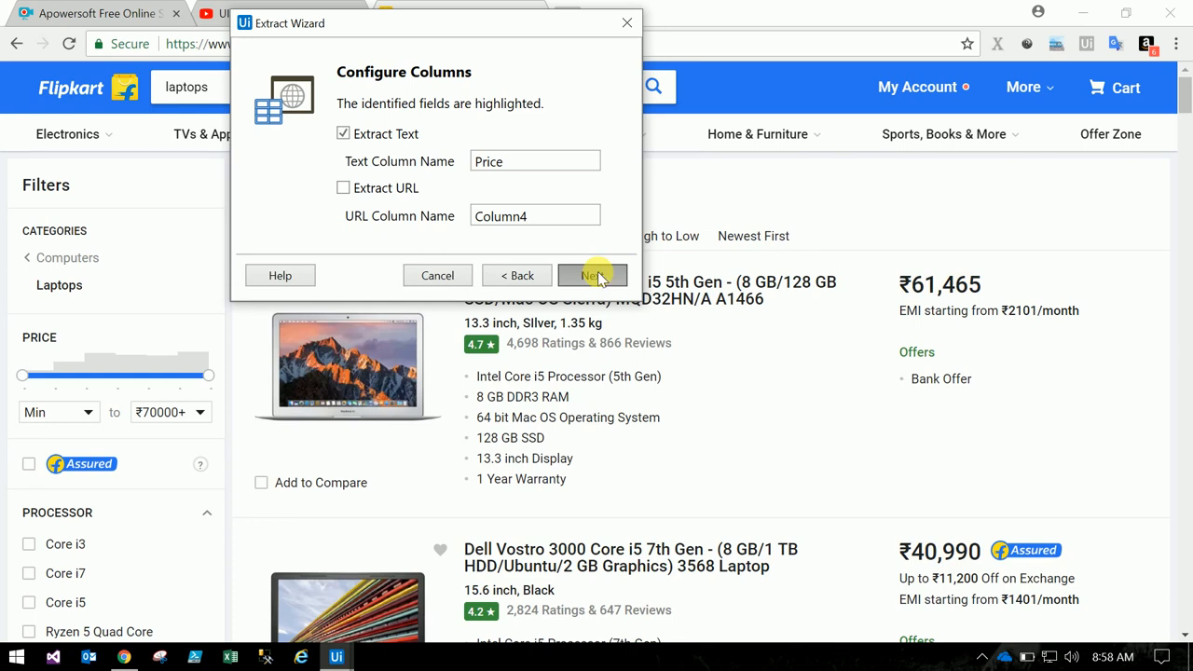
Preview the extracted data with prices, resizing ProductName and Url columns so prices show.
click(592, 276)
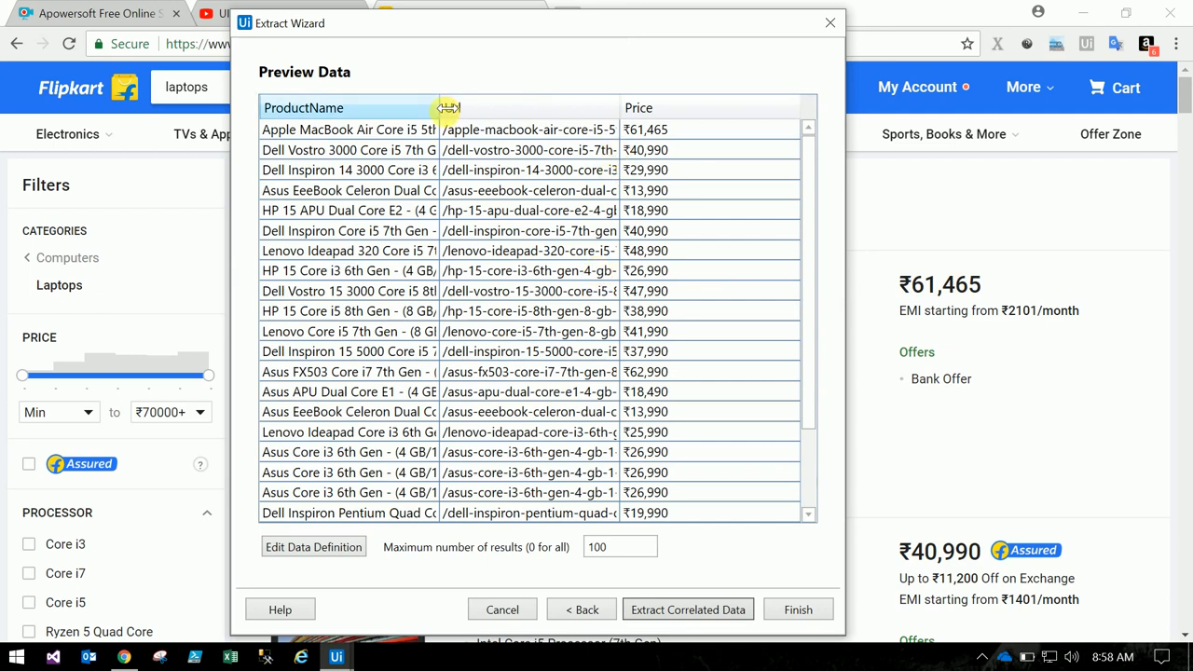
drag(447, 106, 542, 107)
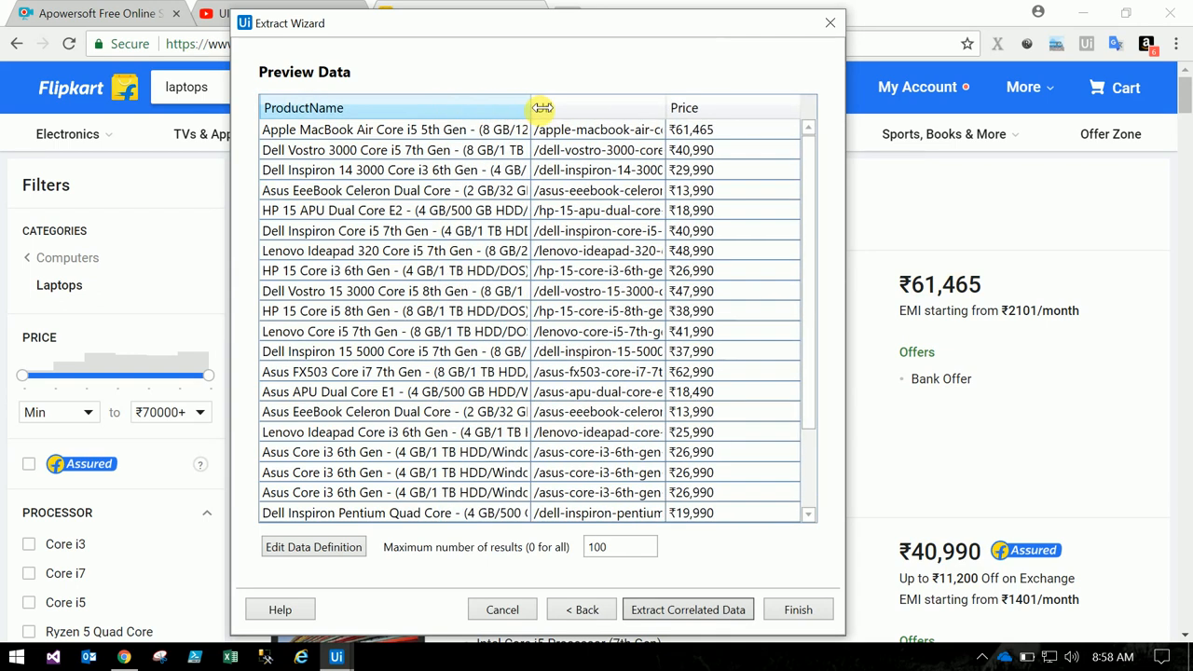
drag(535, 107, 619, 106)
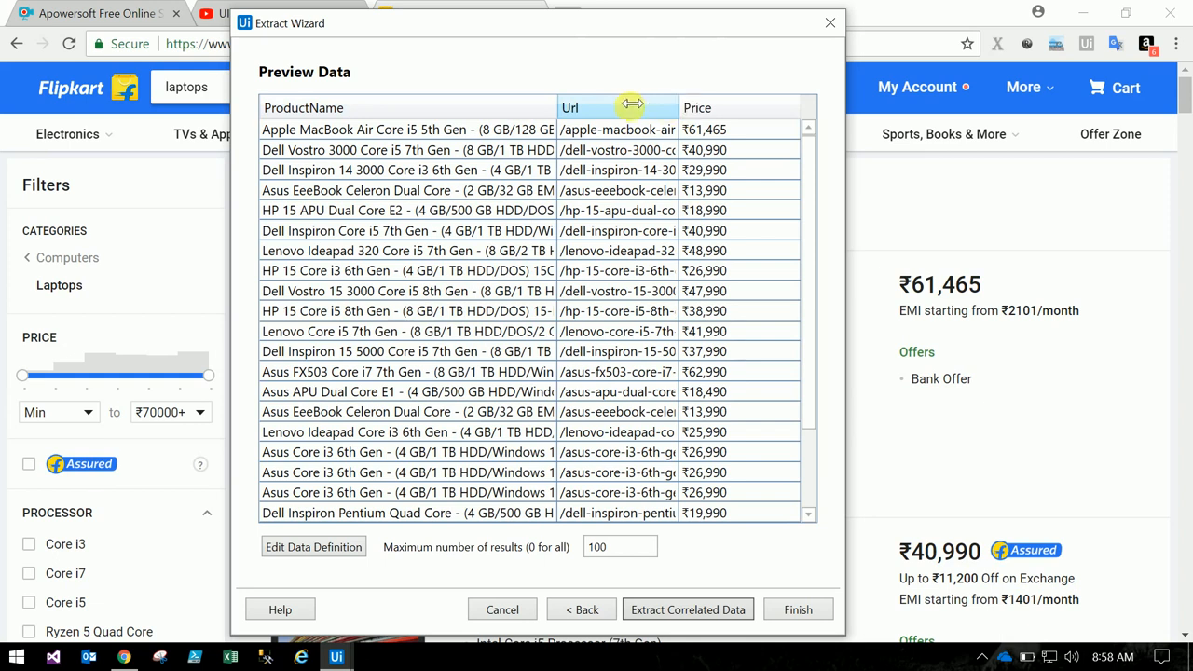
drag(679, 107, 575, 107)
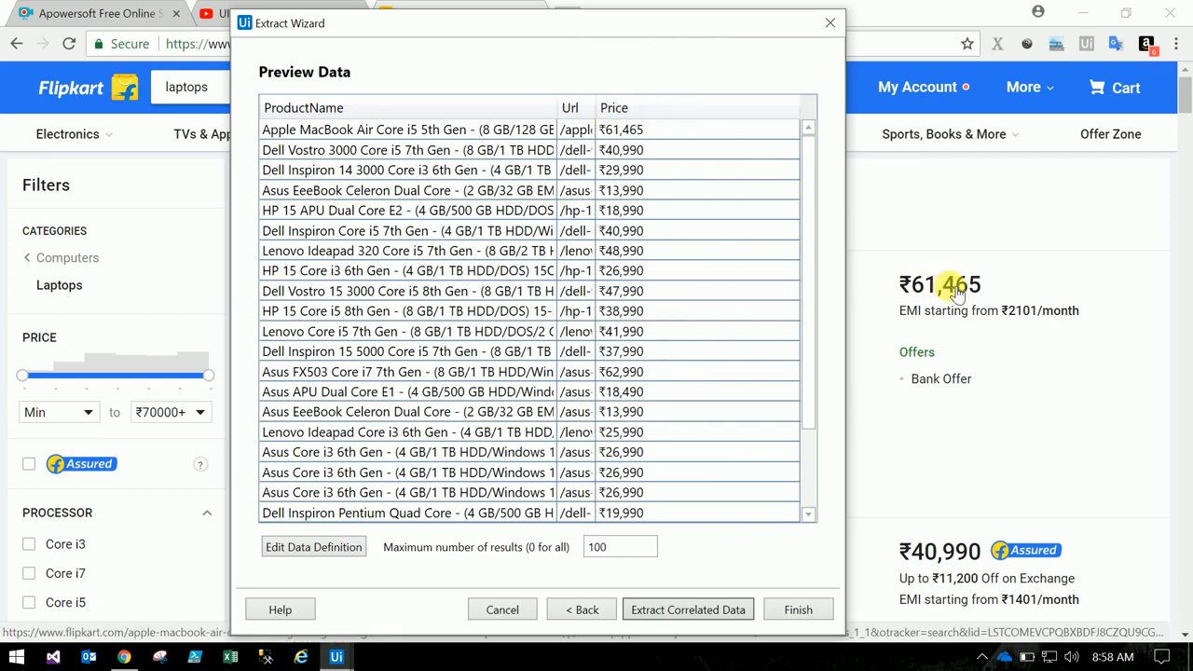
mouse_move(960, 361)
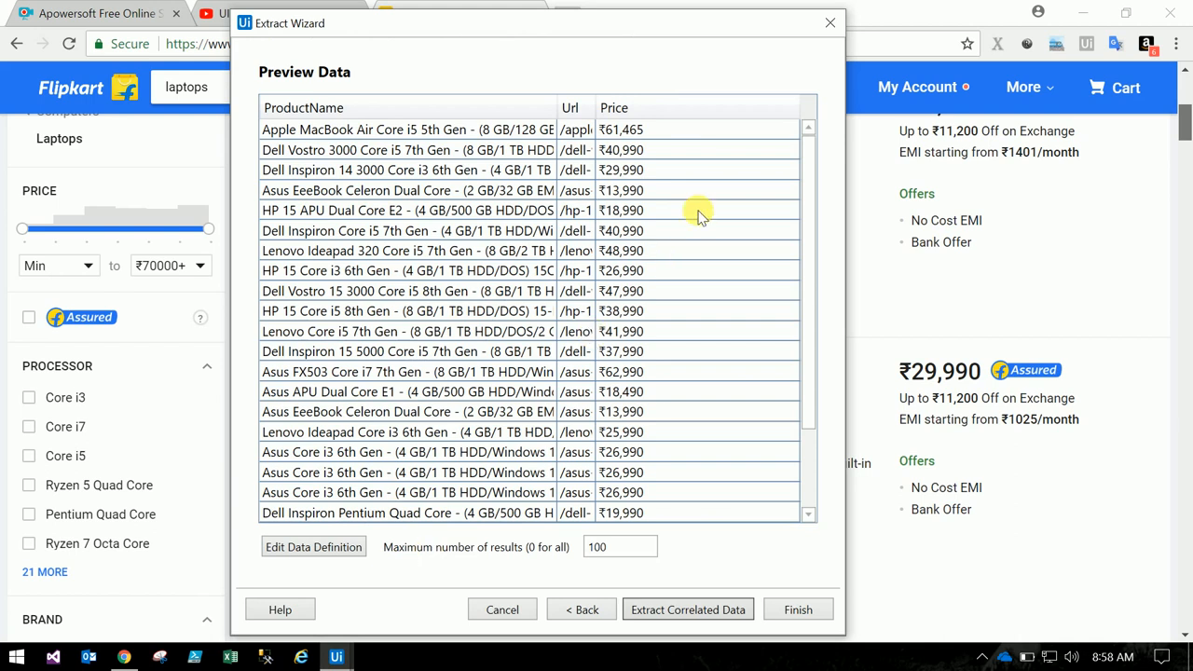
mouse_move(619, 41)
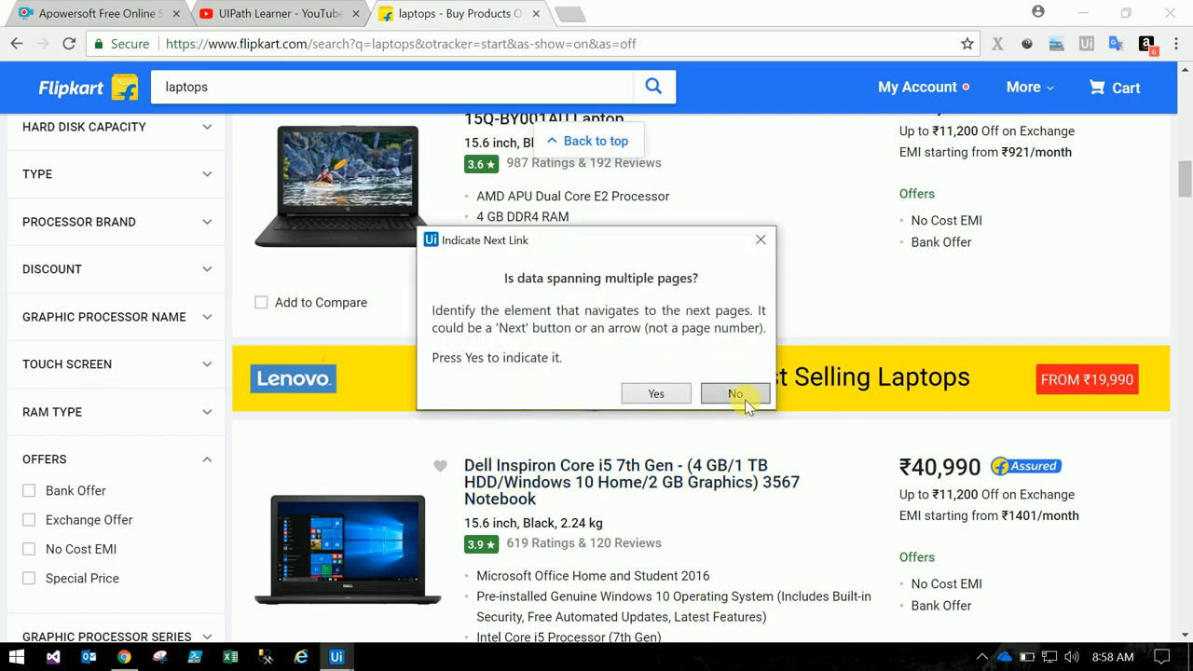
Decline multi-page scraping and inspect the Extract Structured Data activity outputting ExtractDataTable.
click(735, 394)
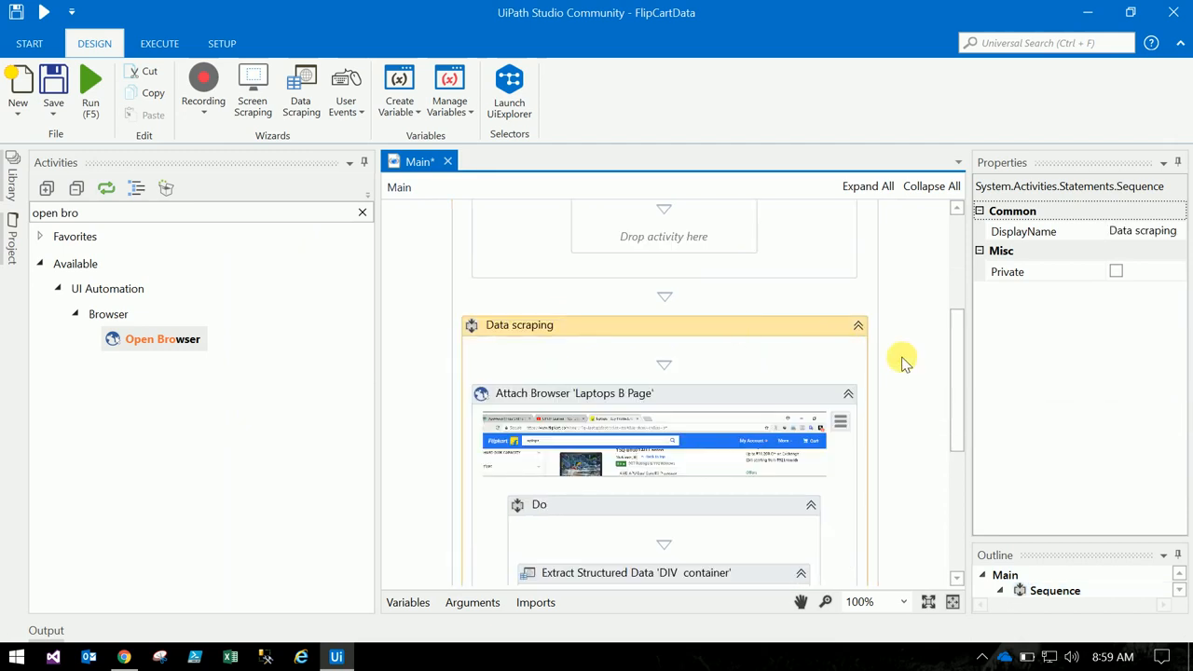
scroll(up, 3)
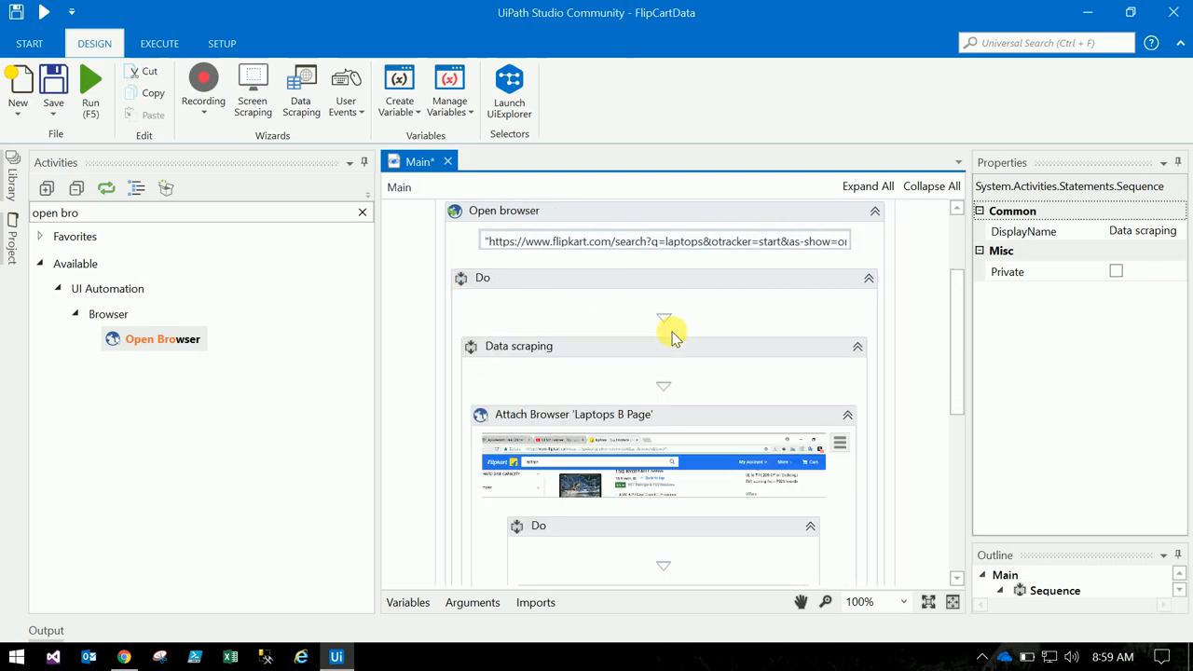
scroll(down, 3)
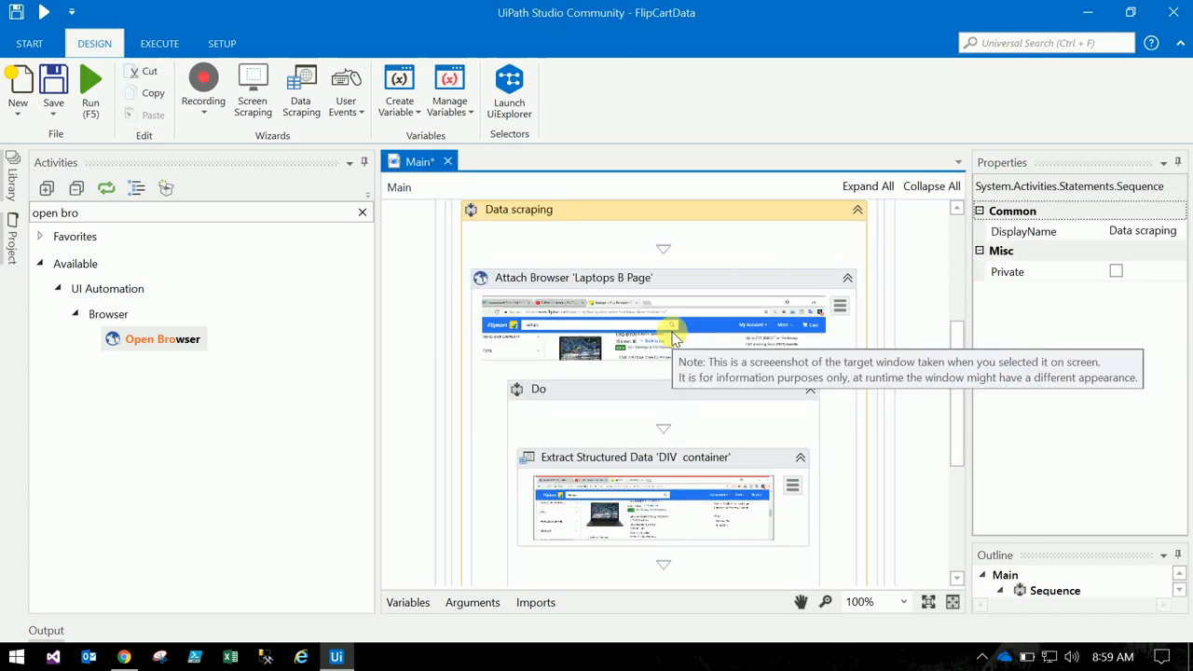
mouse_move(943, 432)
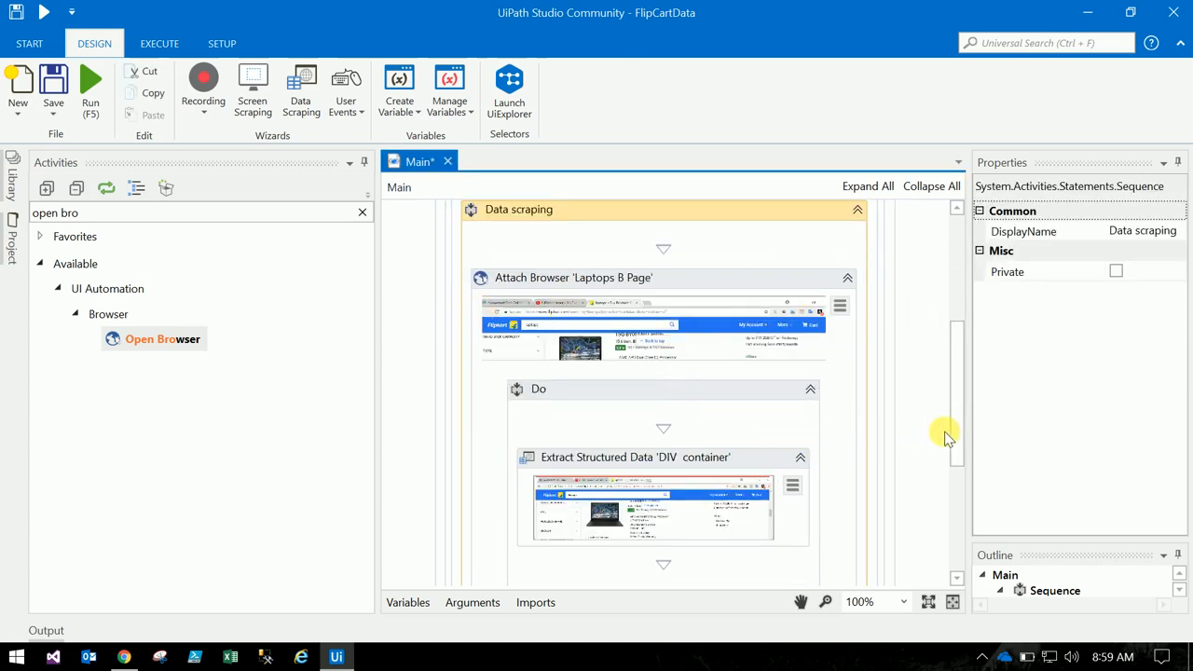
scroll(down, 3)
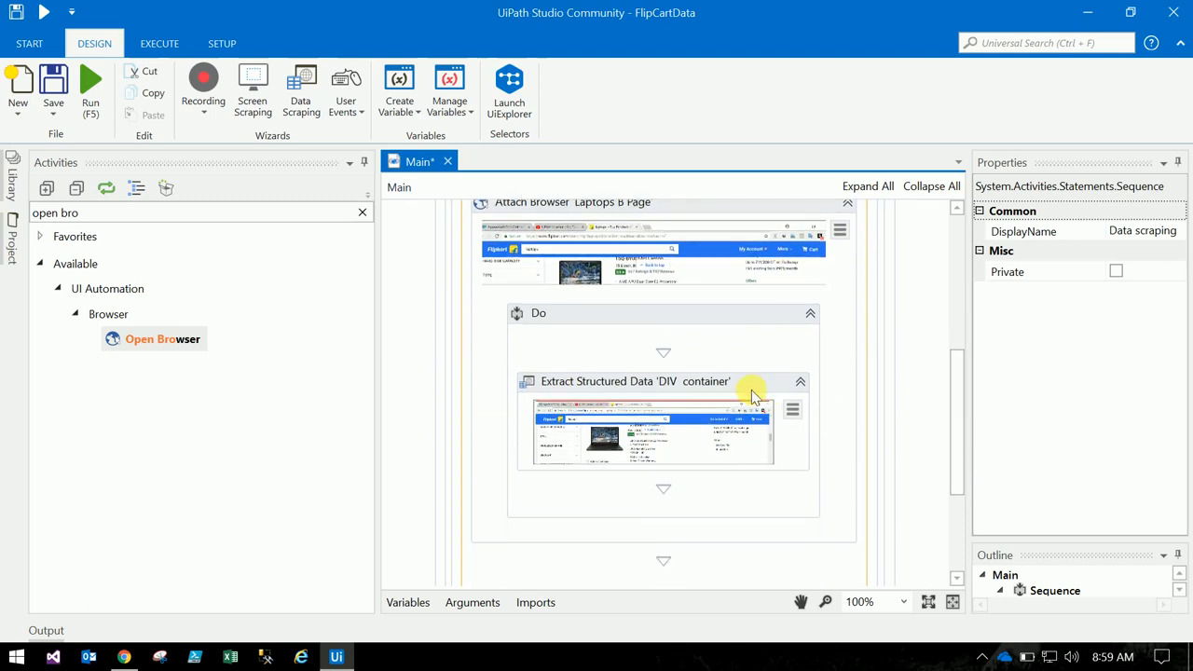
click(634, 380)
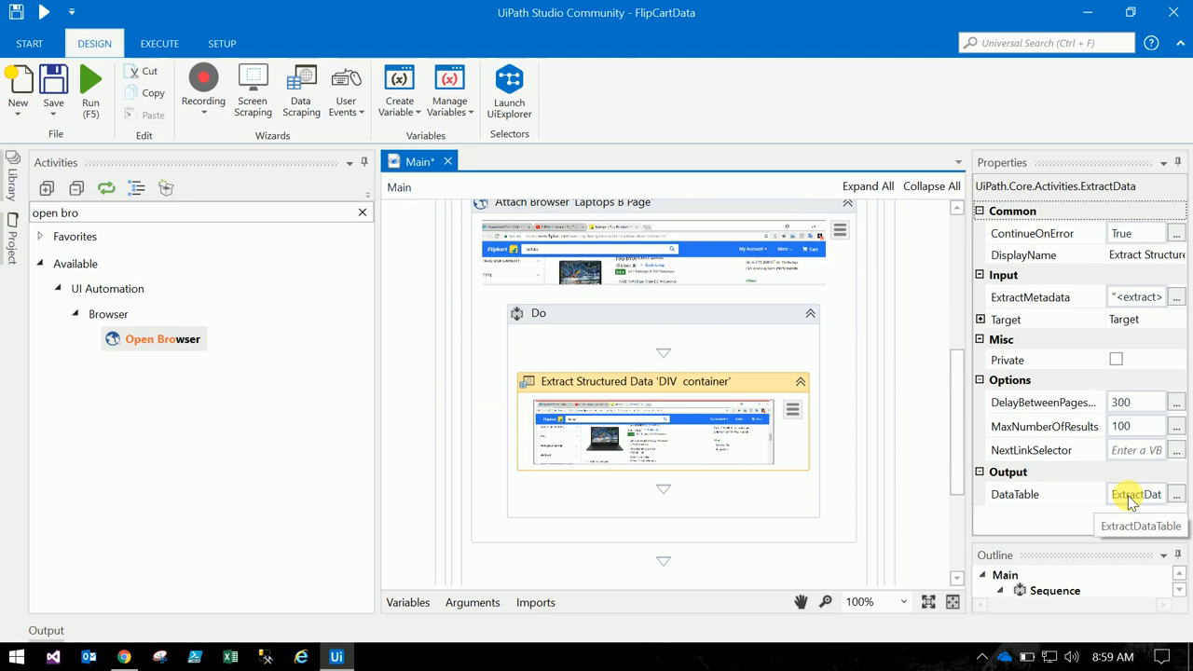
Show the workflow variables confirming ExtractDataTable, ready for the Write CSV activity.
click(406, 602)
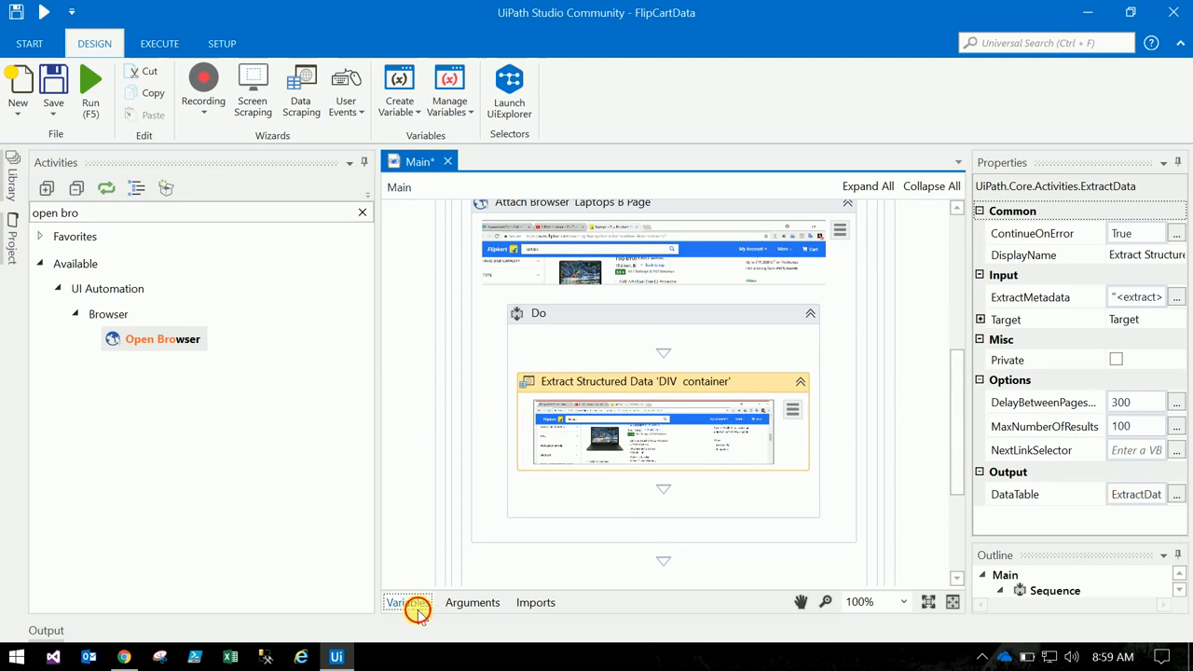
click(407, 603)
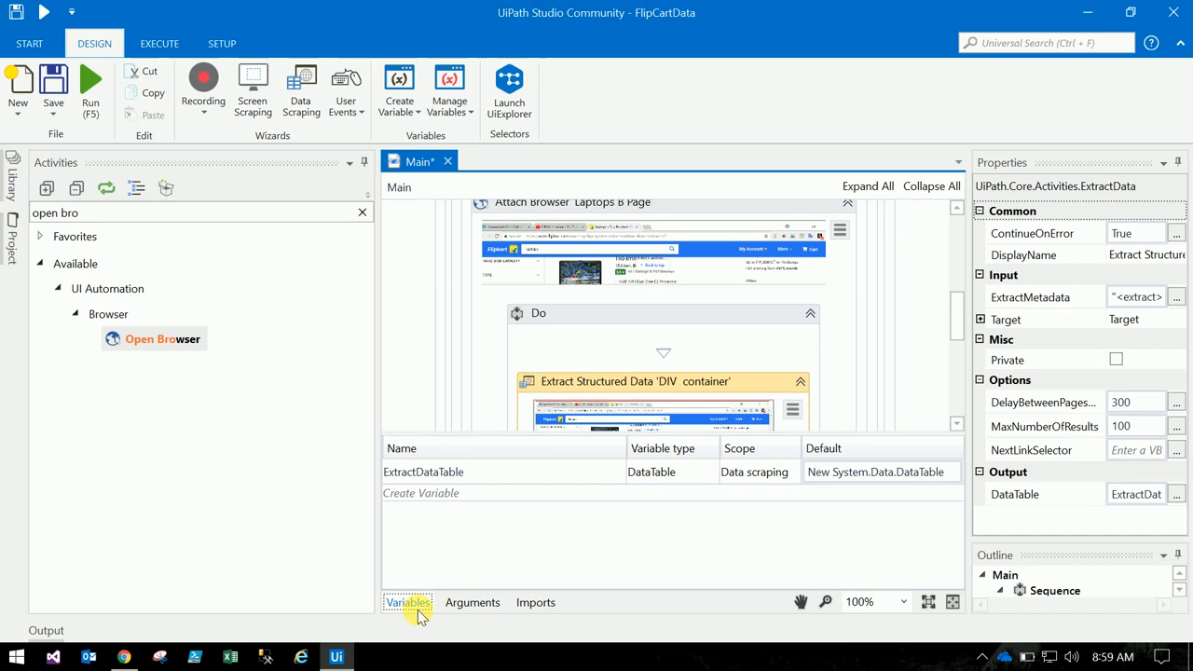
click(423, 472)
text(csv)
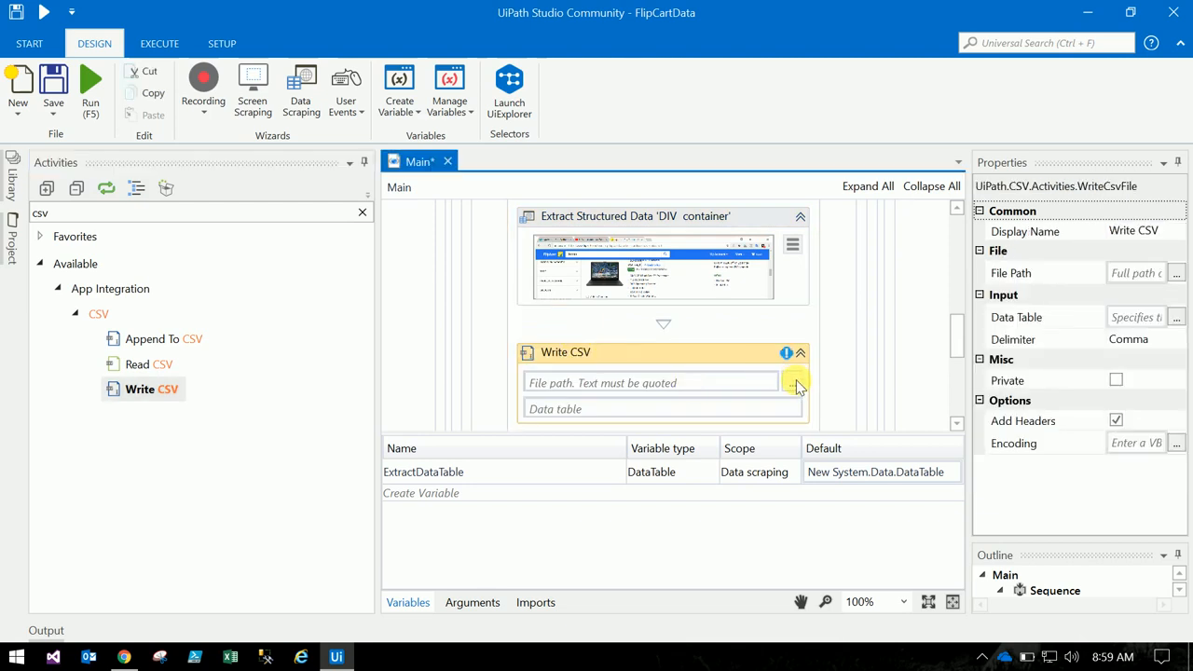
mouse_move(606, 320)
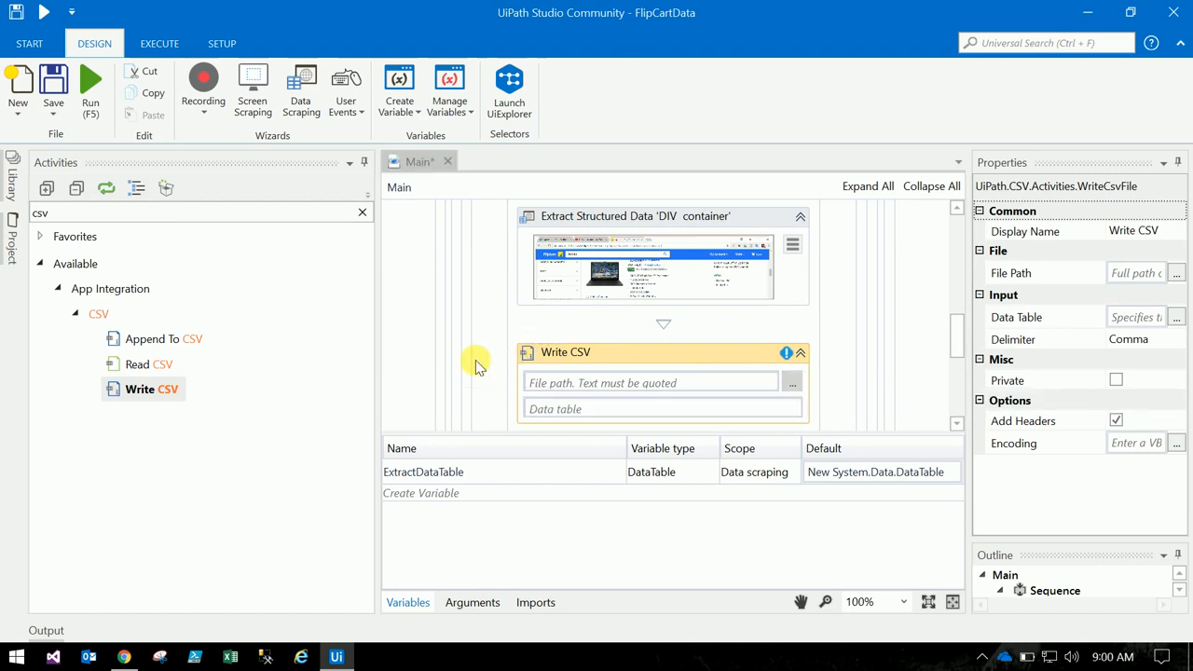
Point Write CSV at a FlipCartLaptopData CSV on the Desktop with ExtractDataTable as its data table.
click(791, 382)
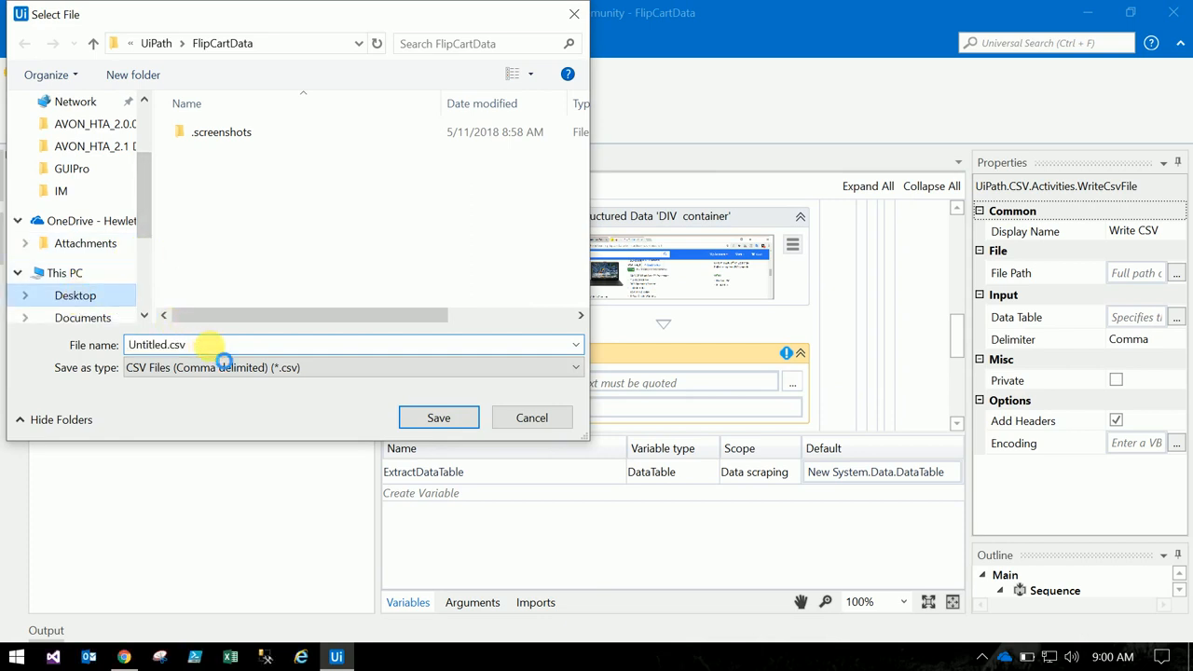
click(74, 295)
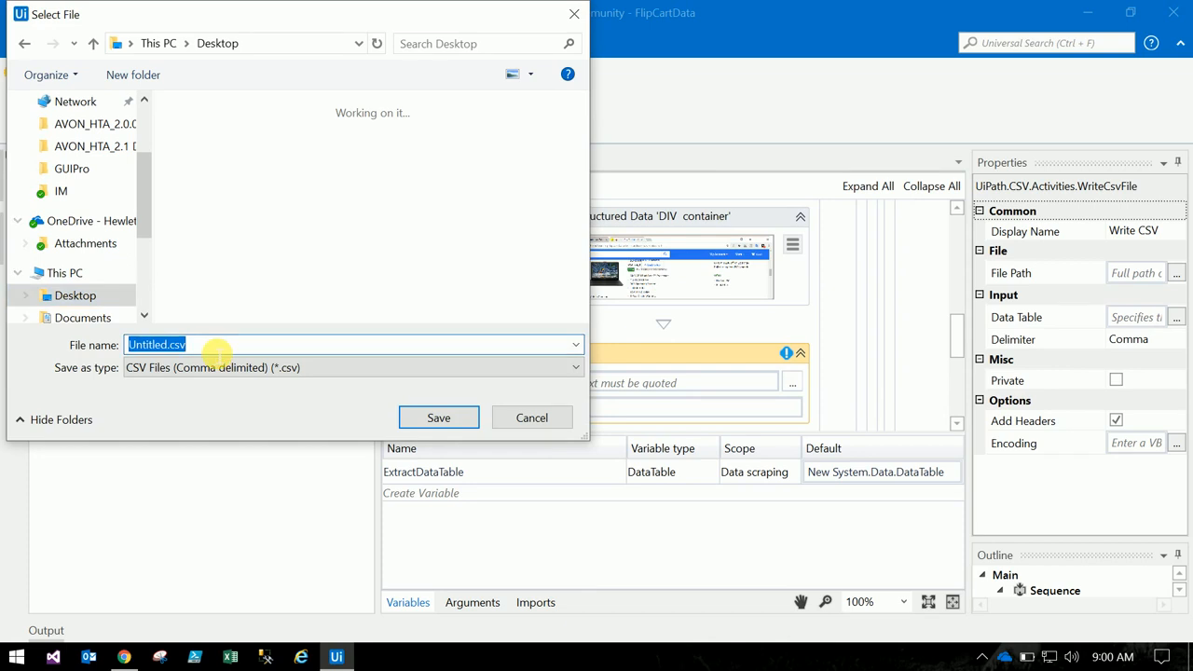
text(FlipCart)
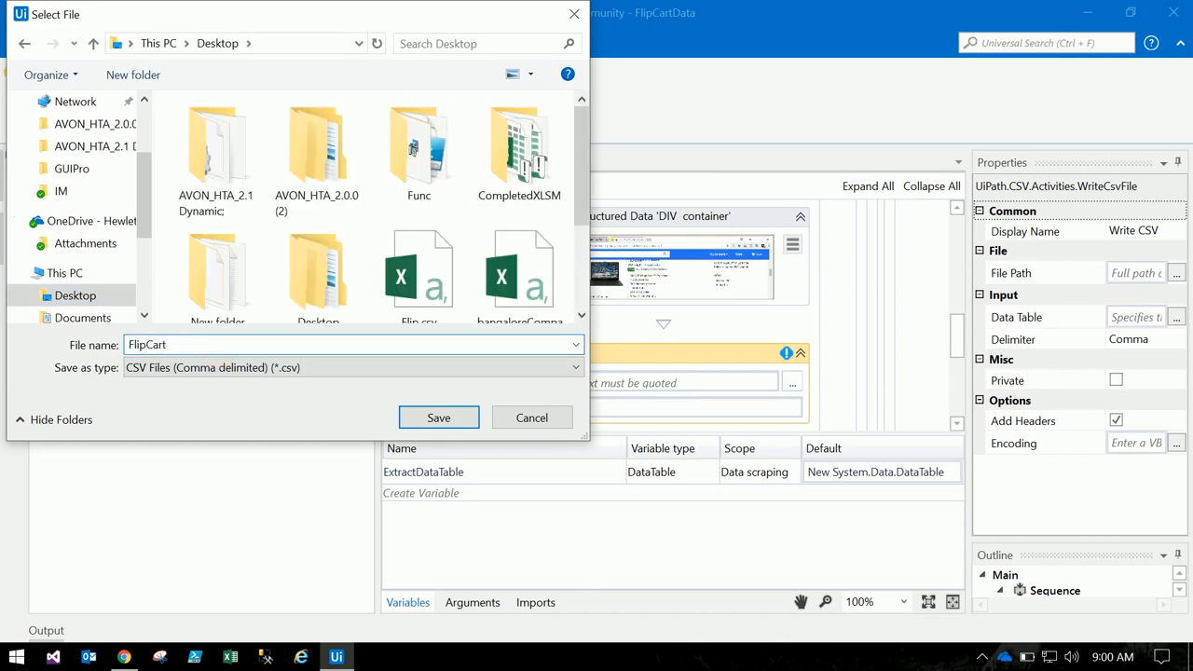
text(LaptopD)
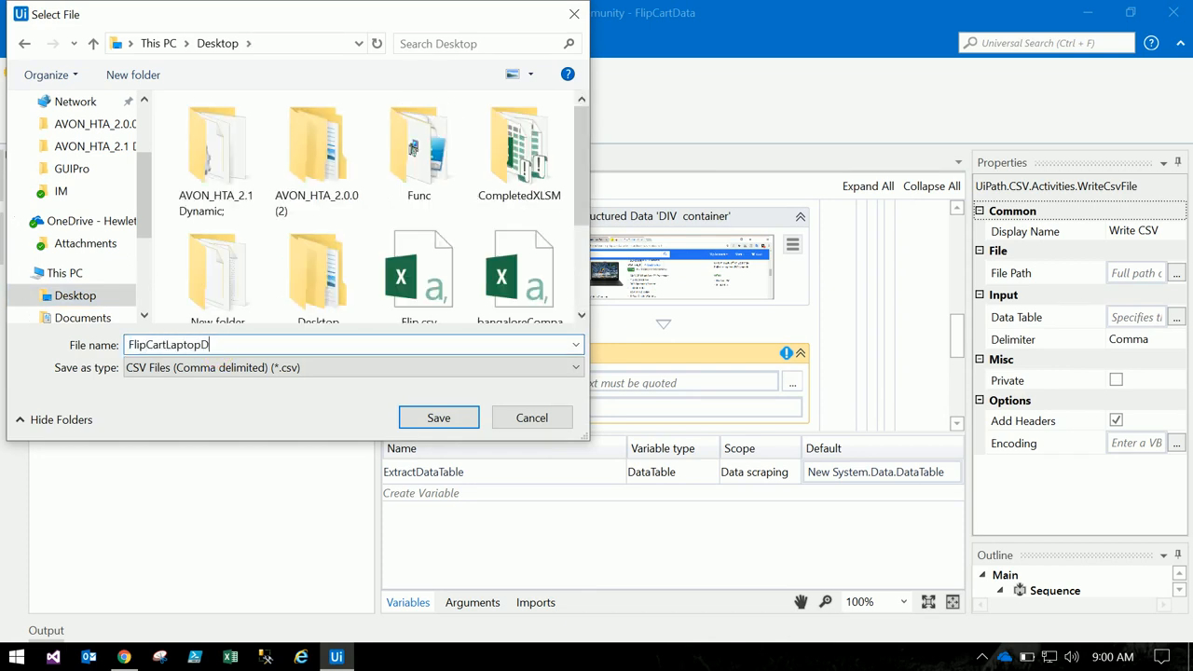
click(438, 418)
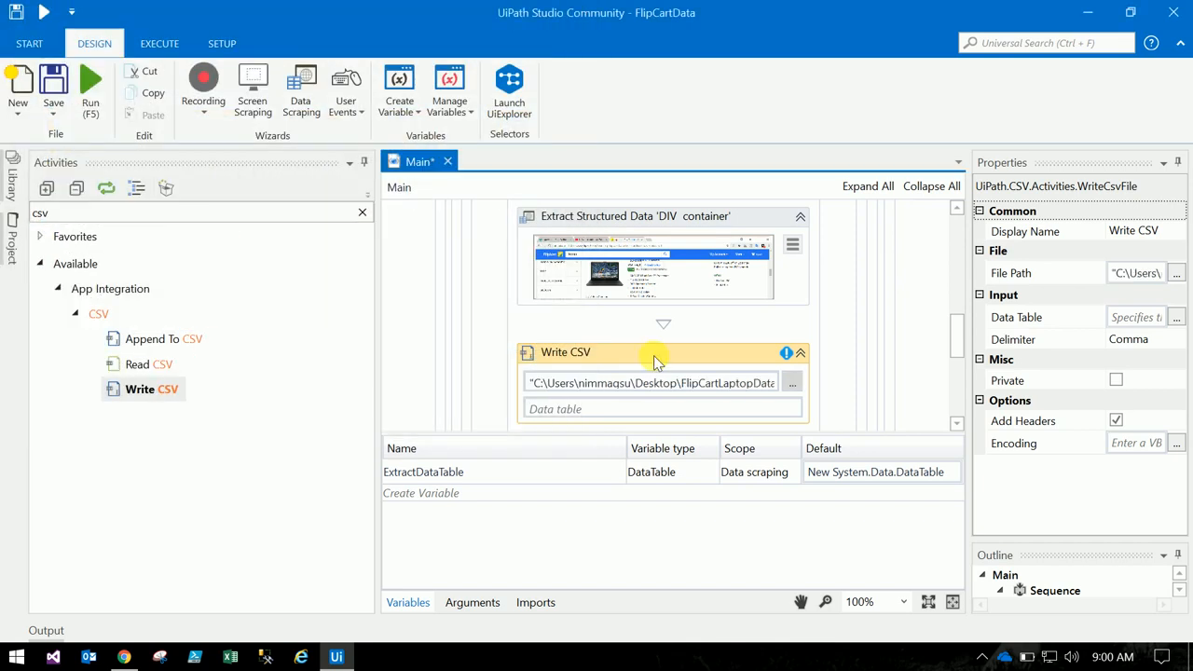
click(661, 408)
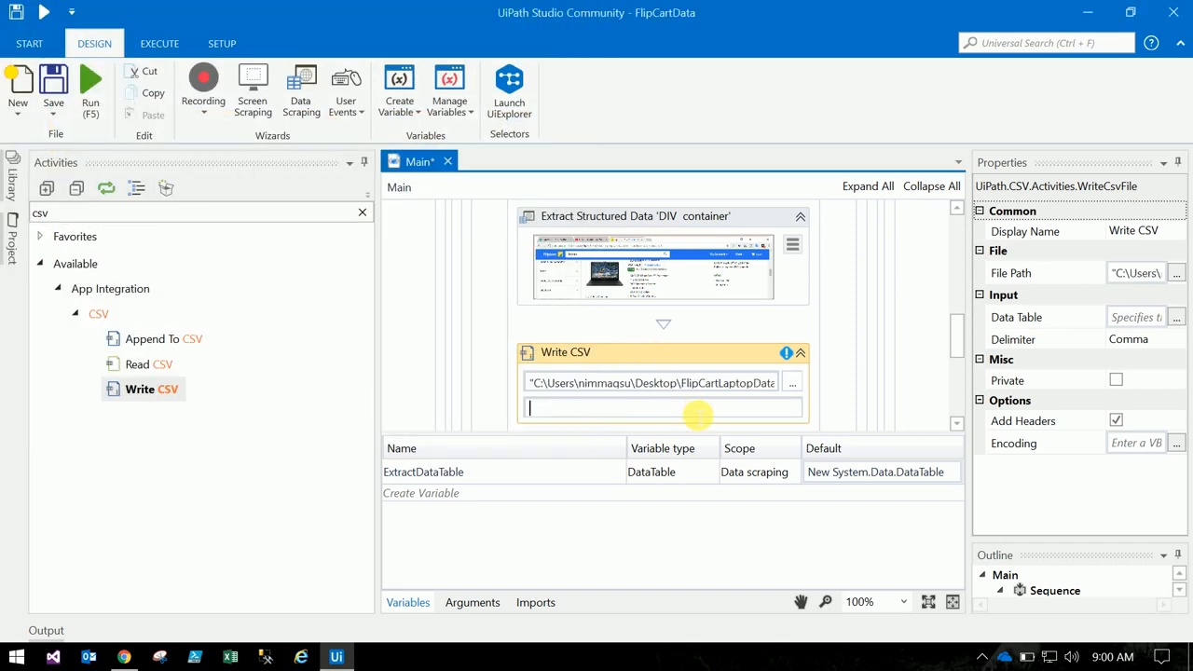
text(ExtractDataTable)
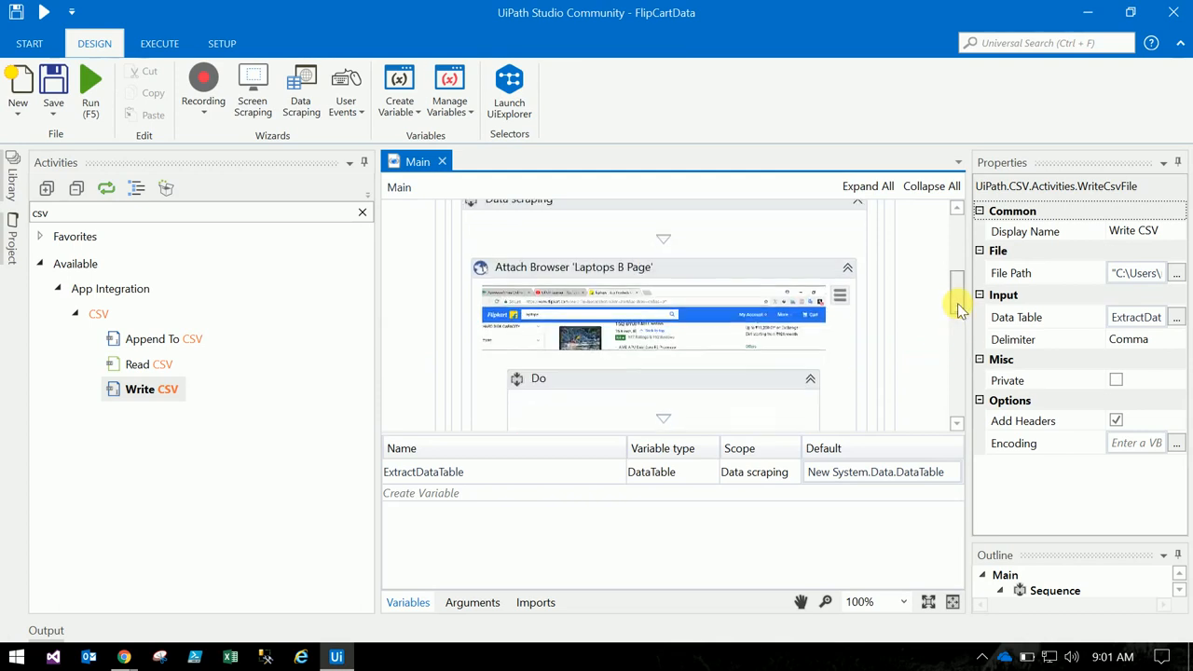
Show the desktop and open FlipCartLaptopData.csv in Excel to view ProductName, Url and Price.
click(1086, 11)
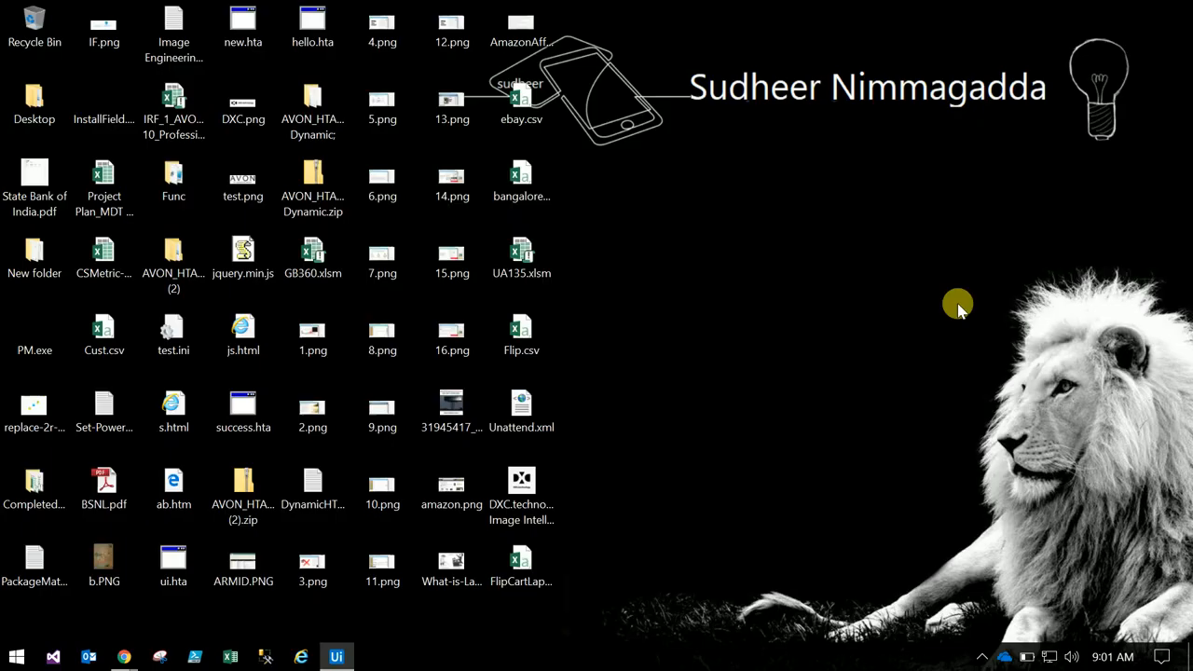
click(522, 563)
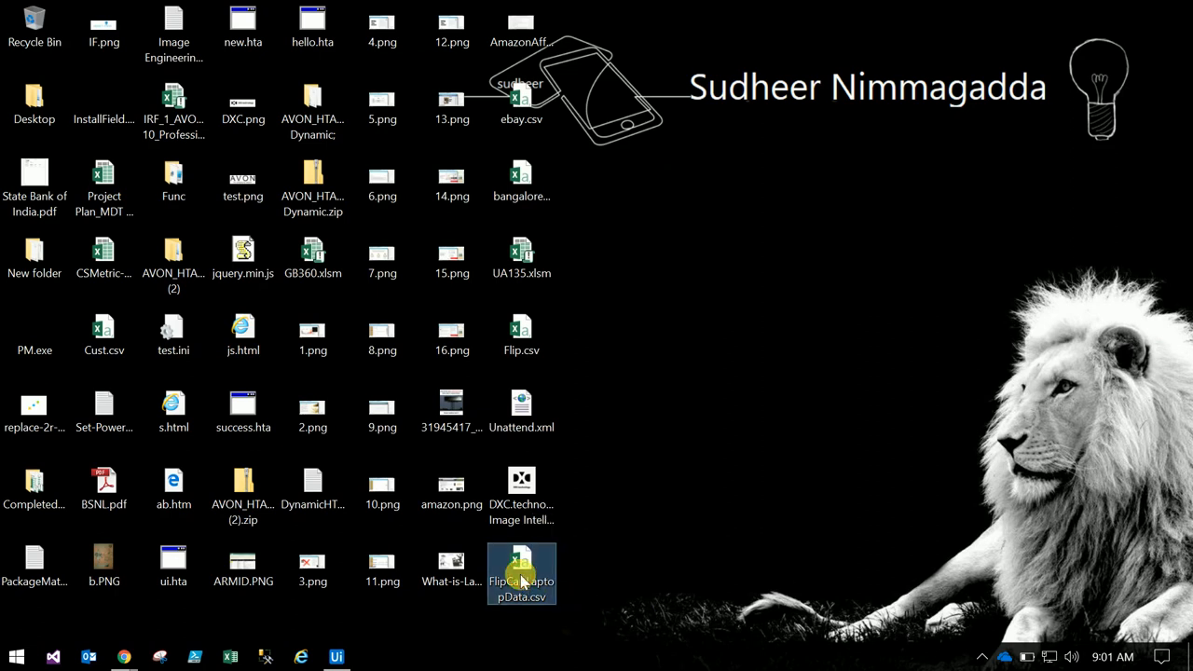
mouse_move(600, 569)
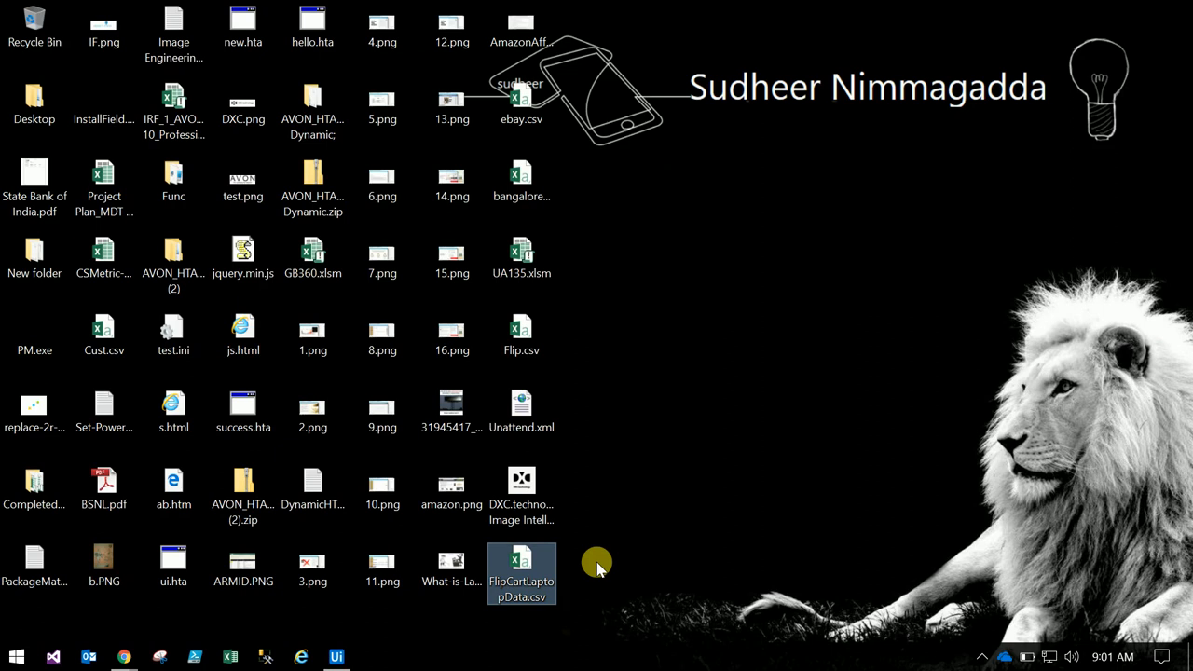
mouse_move(662, 545)
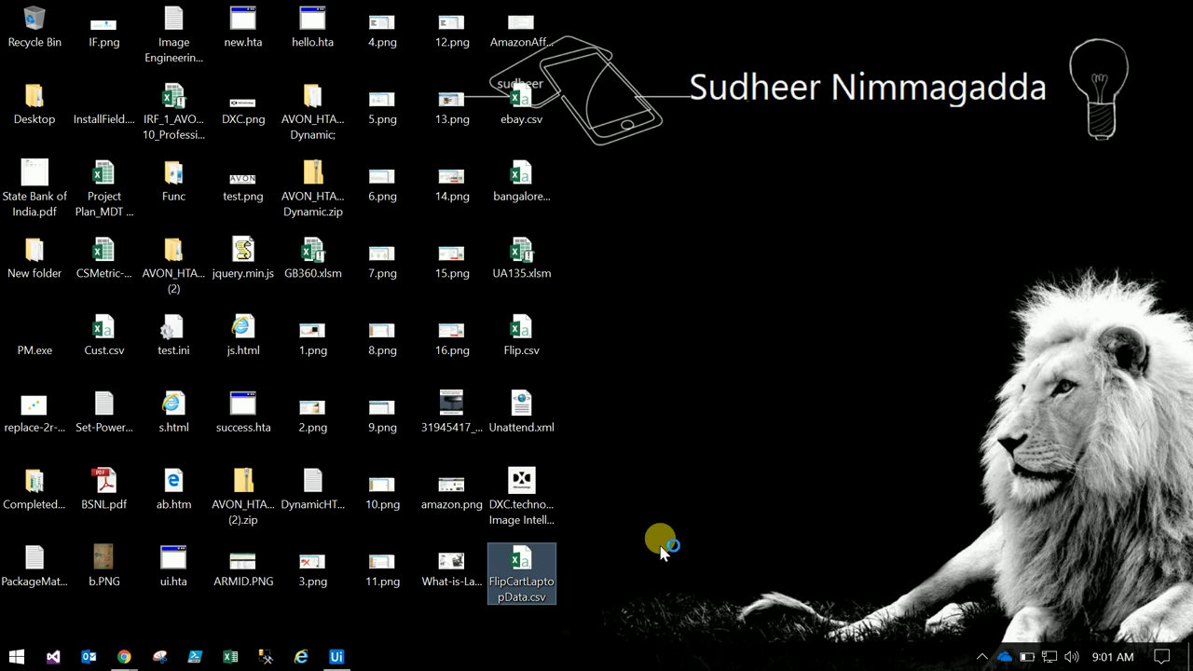
double_click(522, 567)
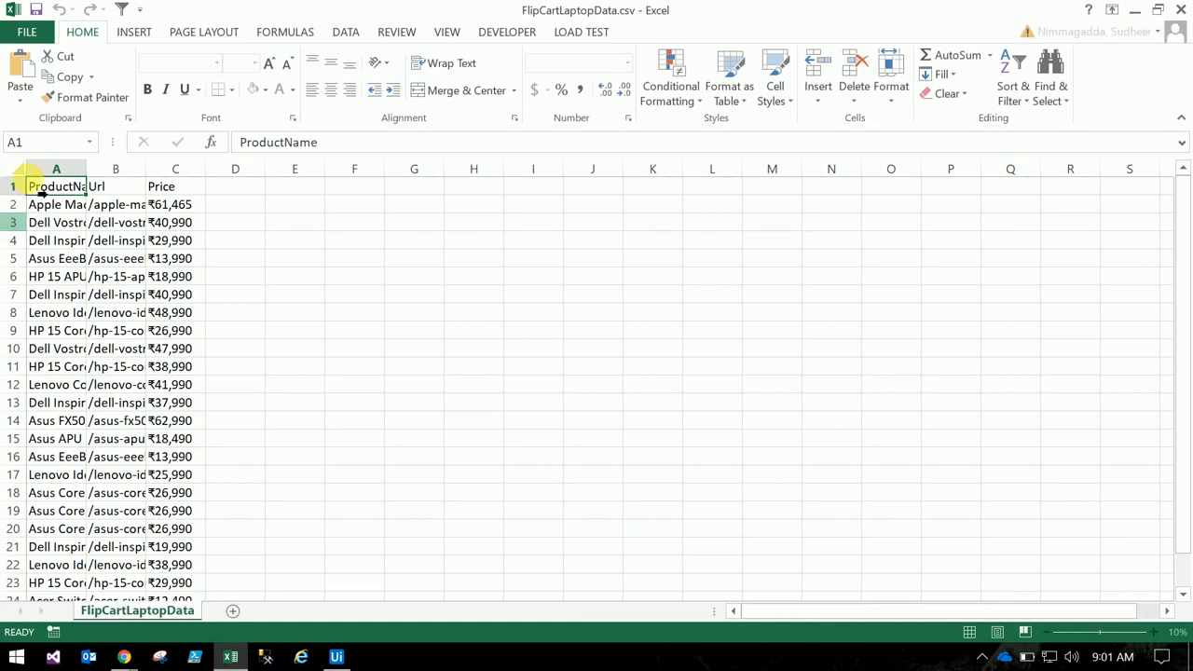
Autofit column A so full laptop names show beside URLs and prices, then return to UiPath Studio.
click(56, 168)
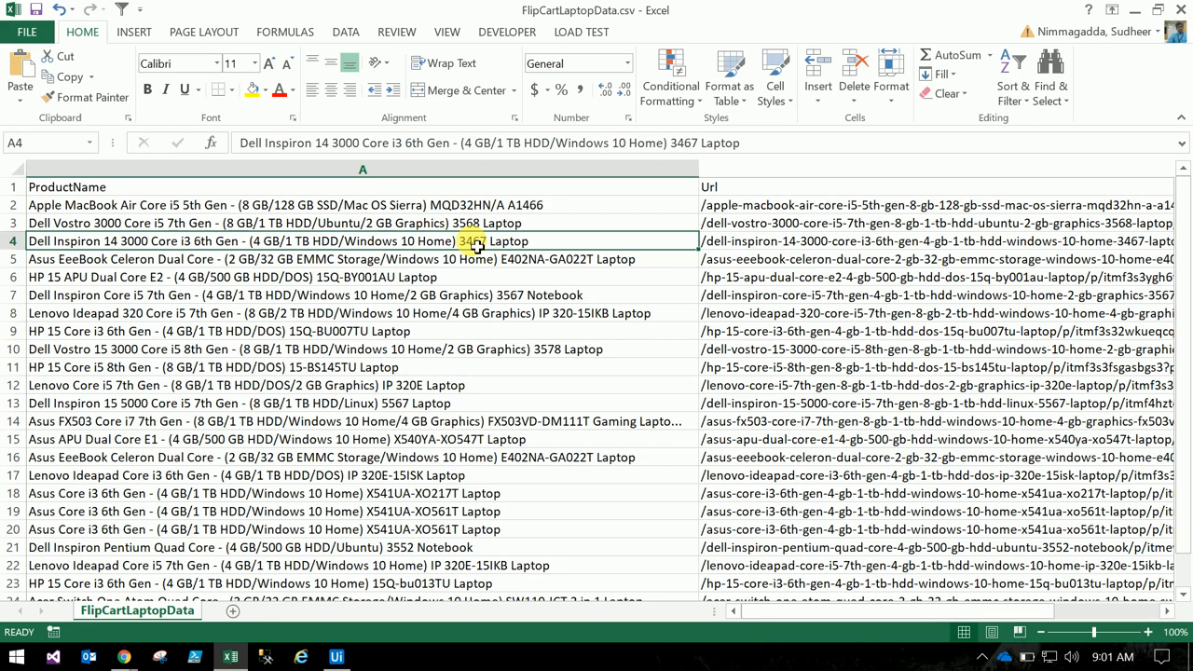
click(362, 169)
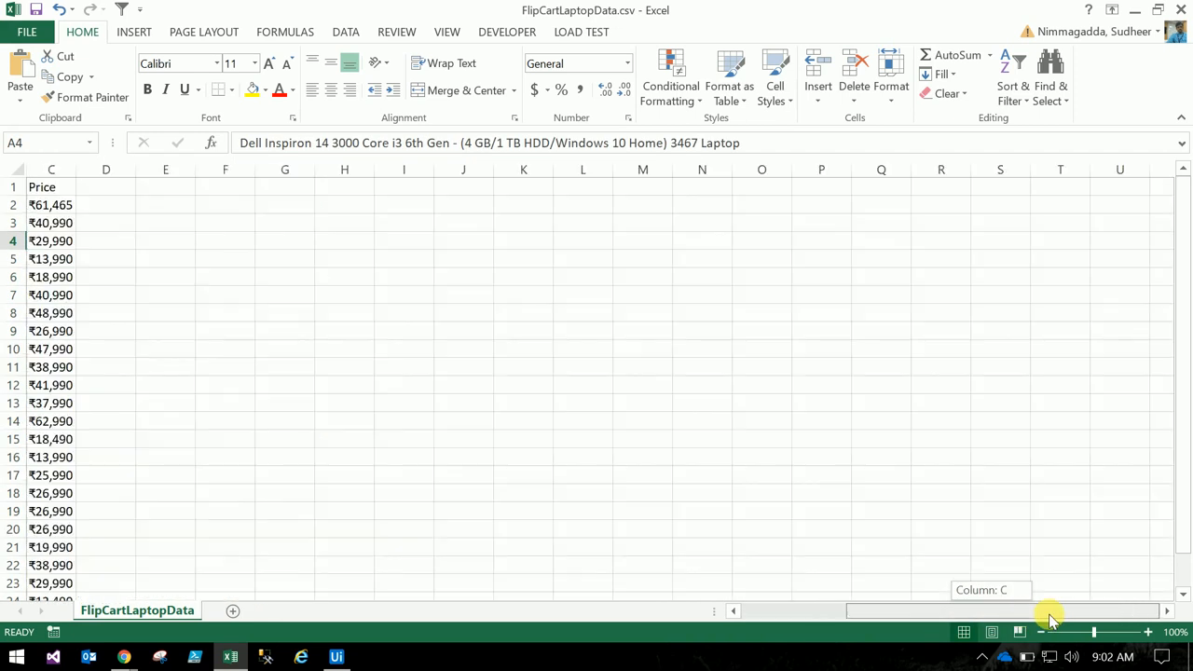
scroll(left, 3)
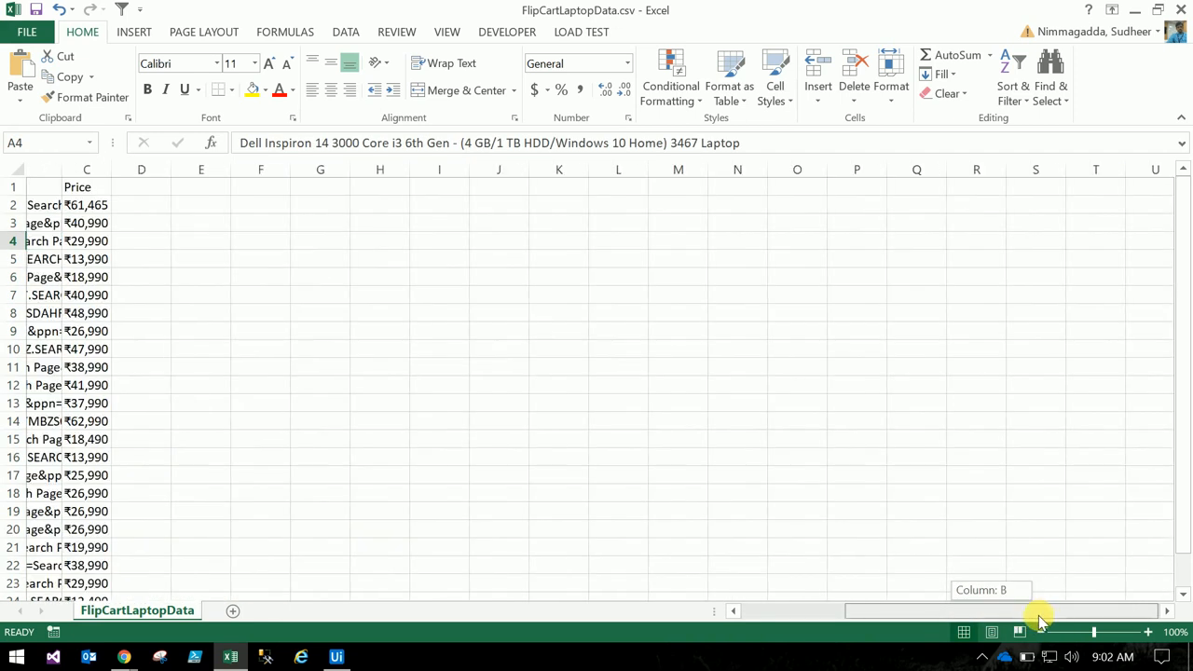
scroll(left, 3)
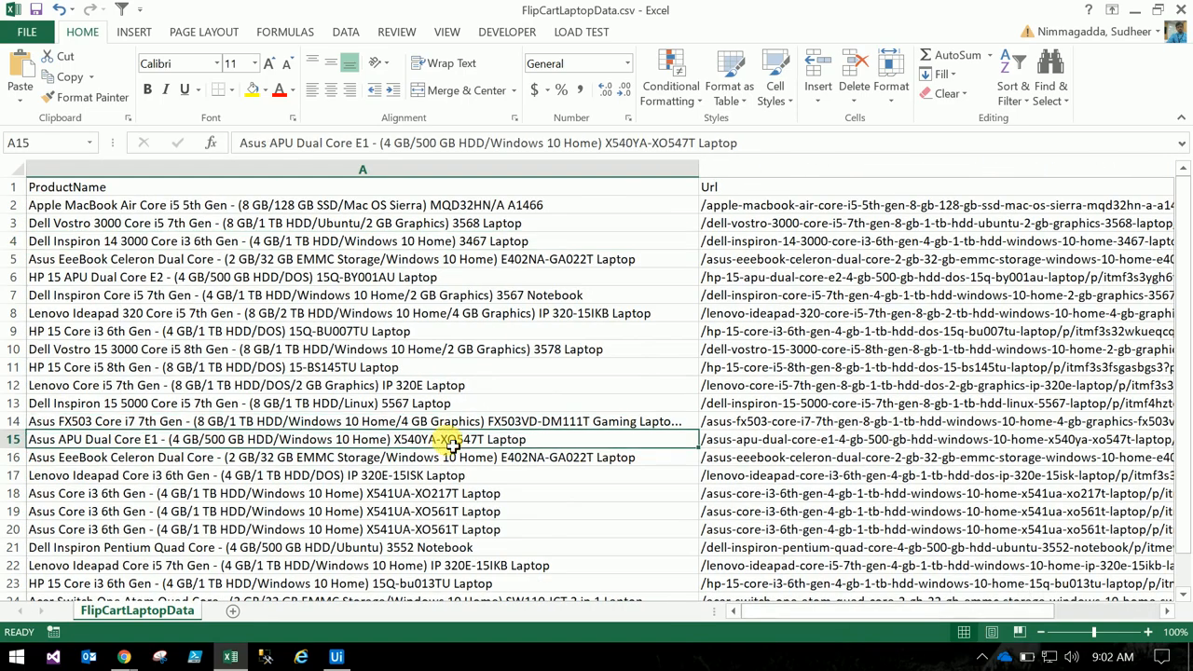
click(335, 656)
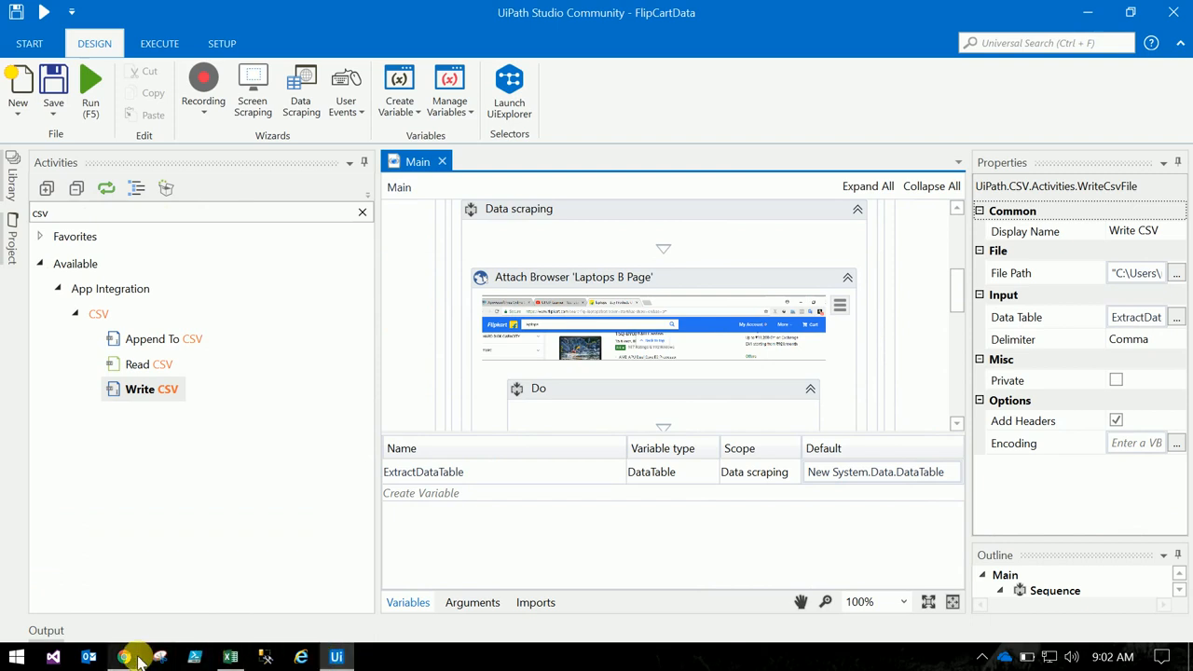
Bring Chrome forward, switch from Flipkart results to the UiPath Learner YouTube channel, and reveal hidden tray icons.
click(123, 656)
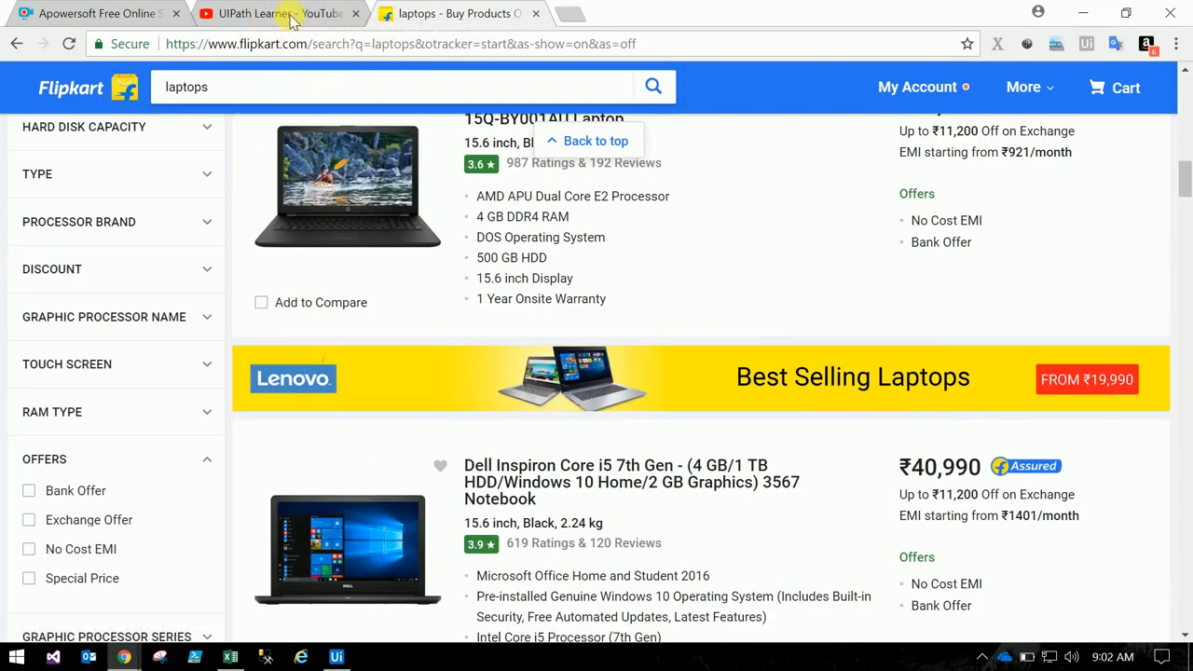
click(270, 13)
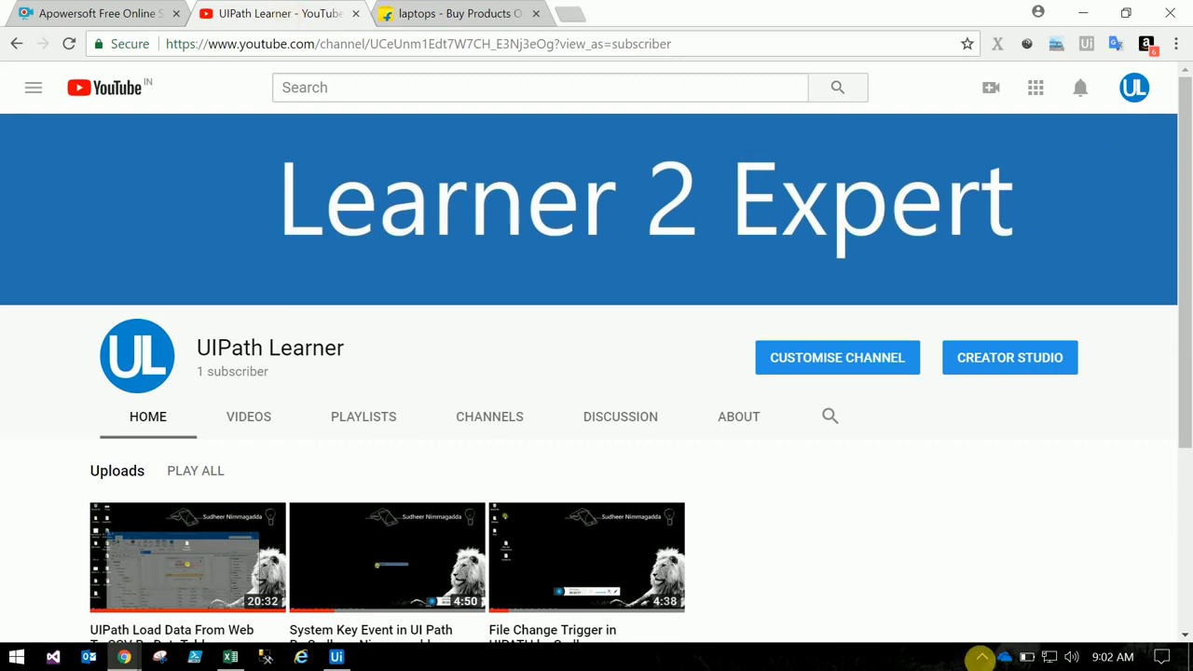
click(981, 656)
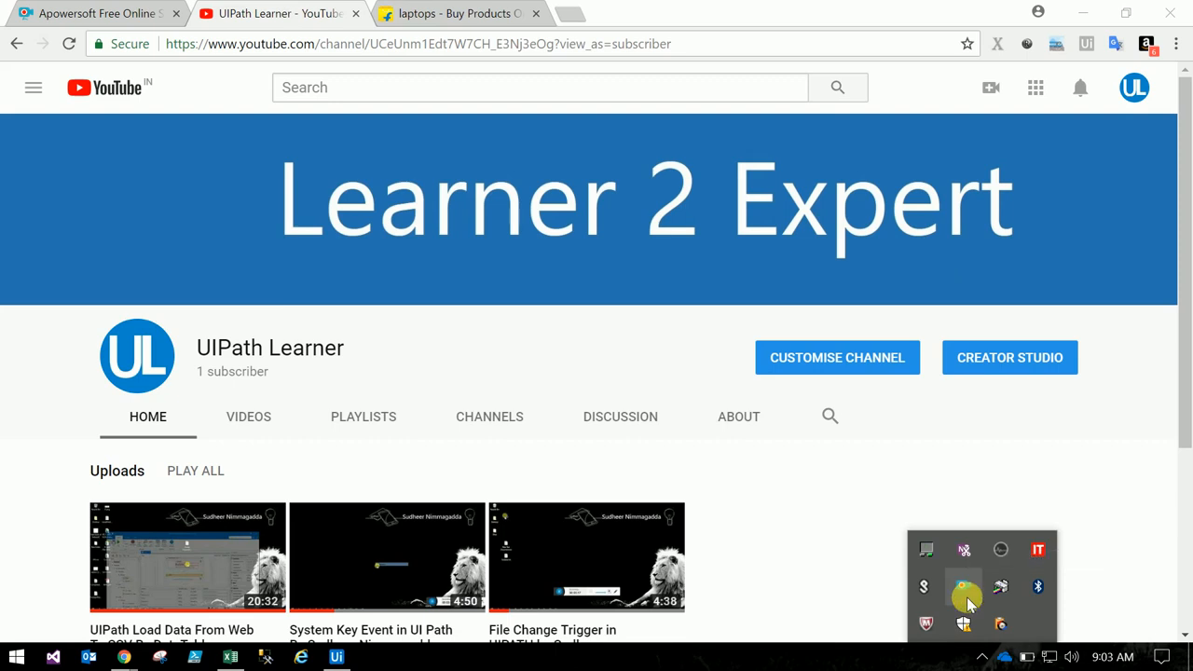